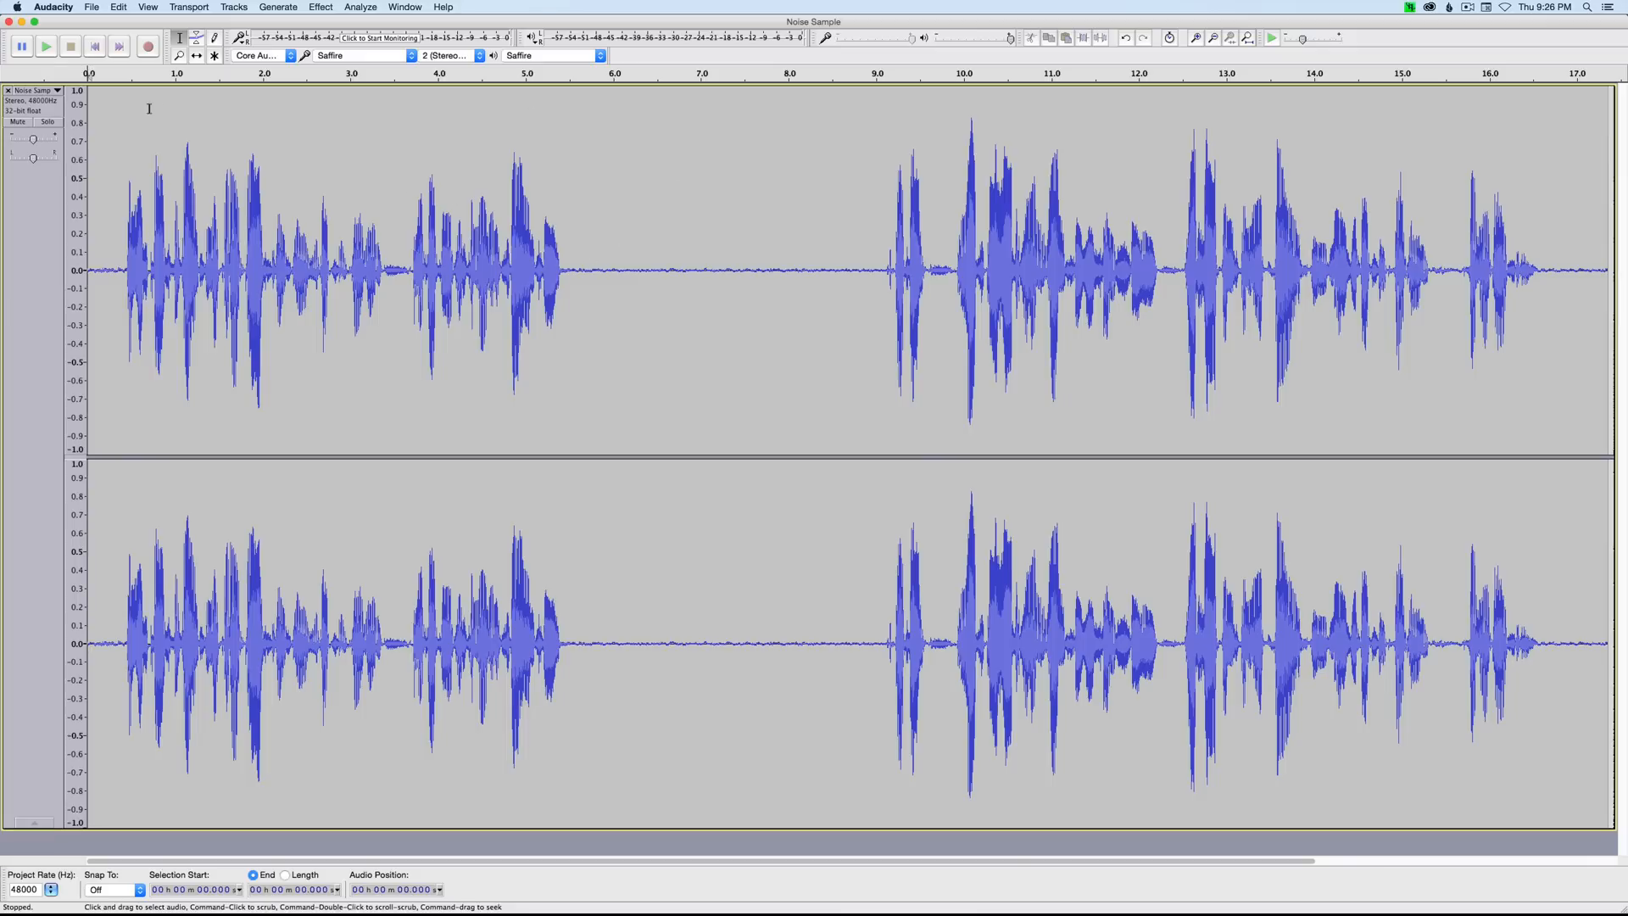
# Switch the dialogue track's display from linear to Waveform (dB) via the track dropdown.
pyautogui.click(36, 90)
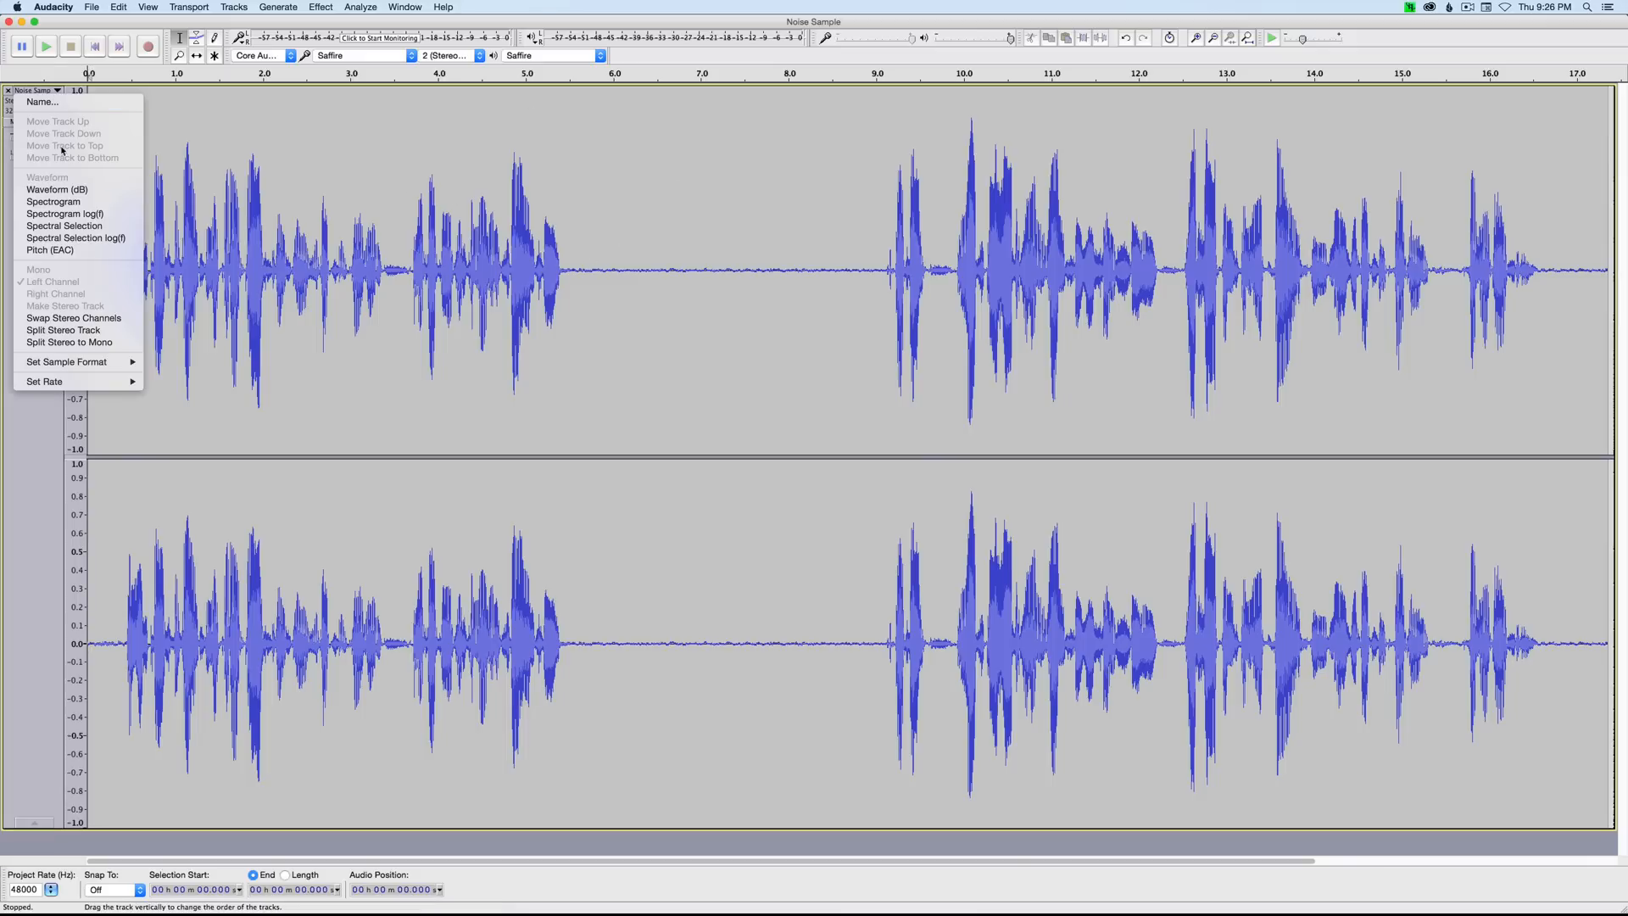
pyautogui.moveTo(58, 188)
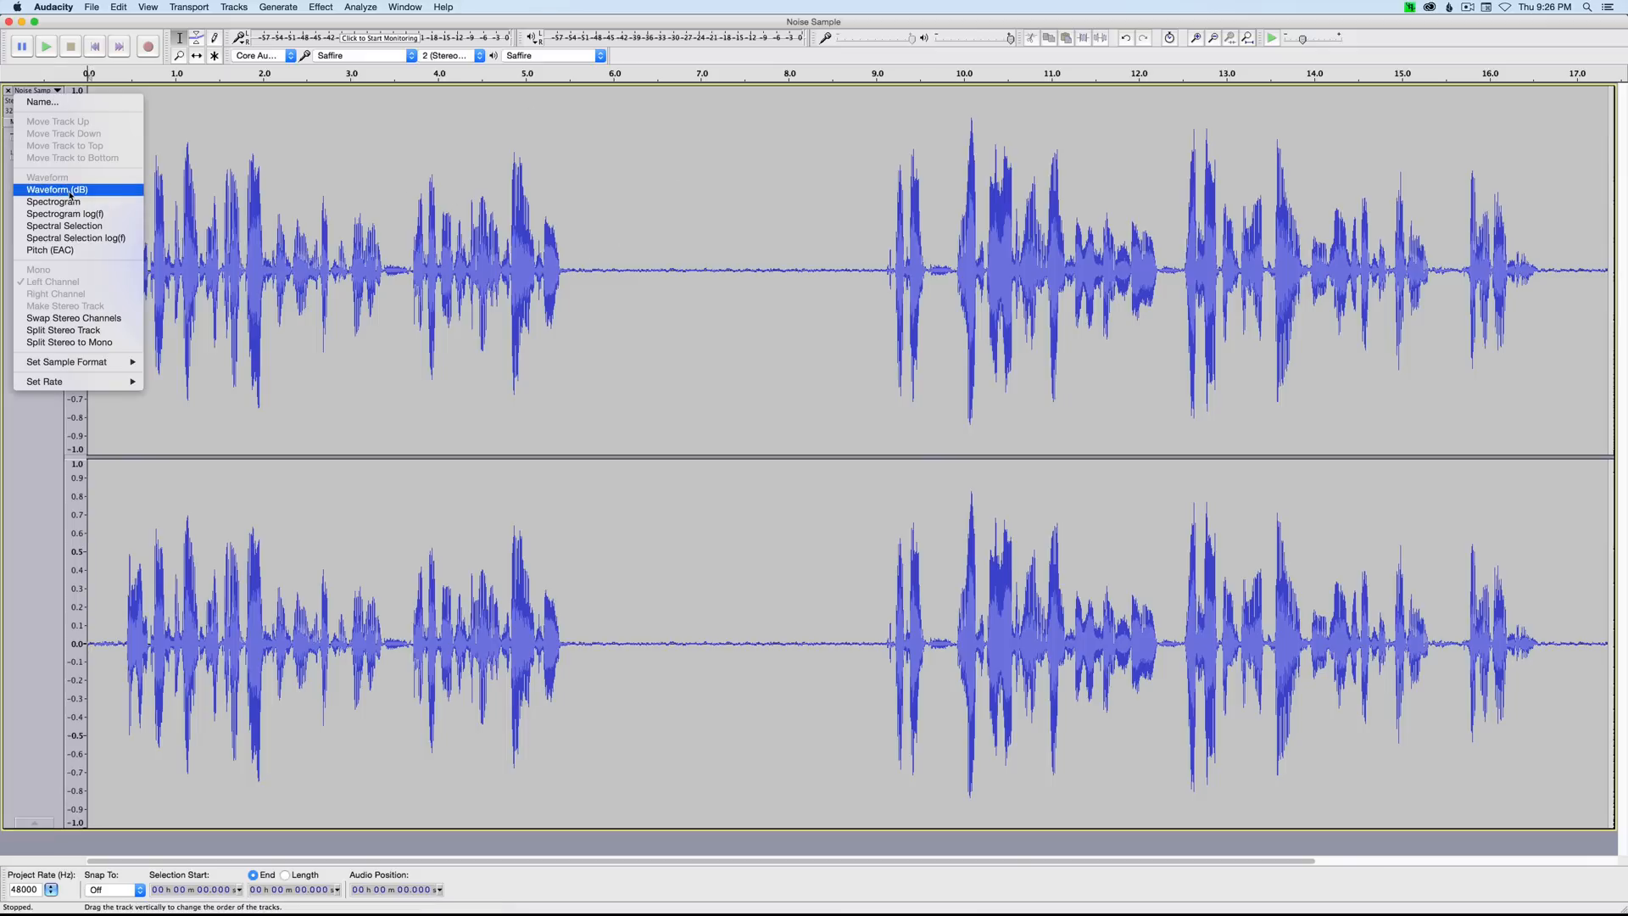
pyautogui.click(57, 188)
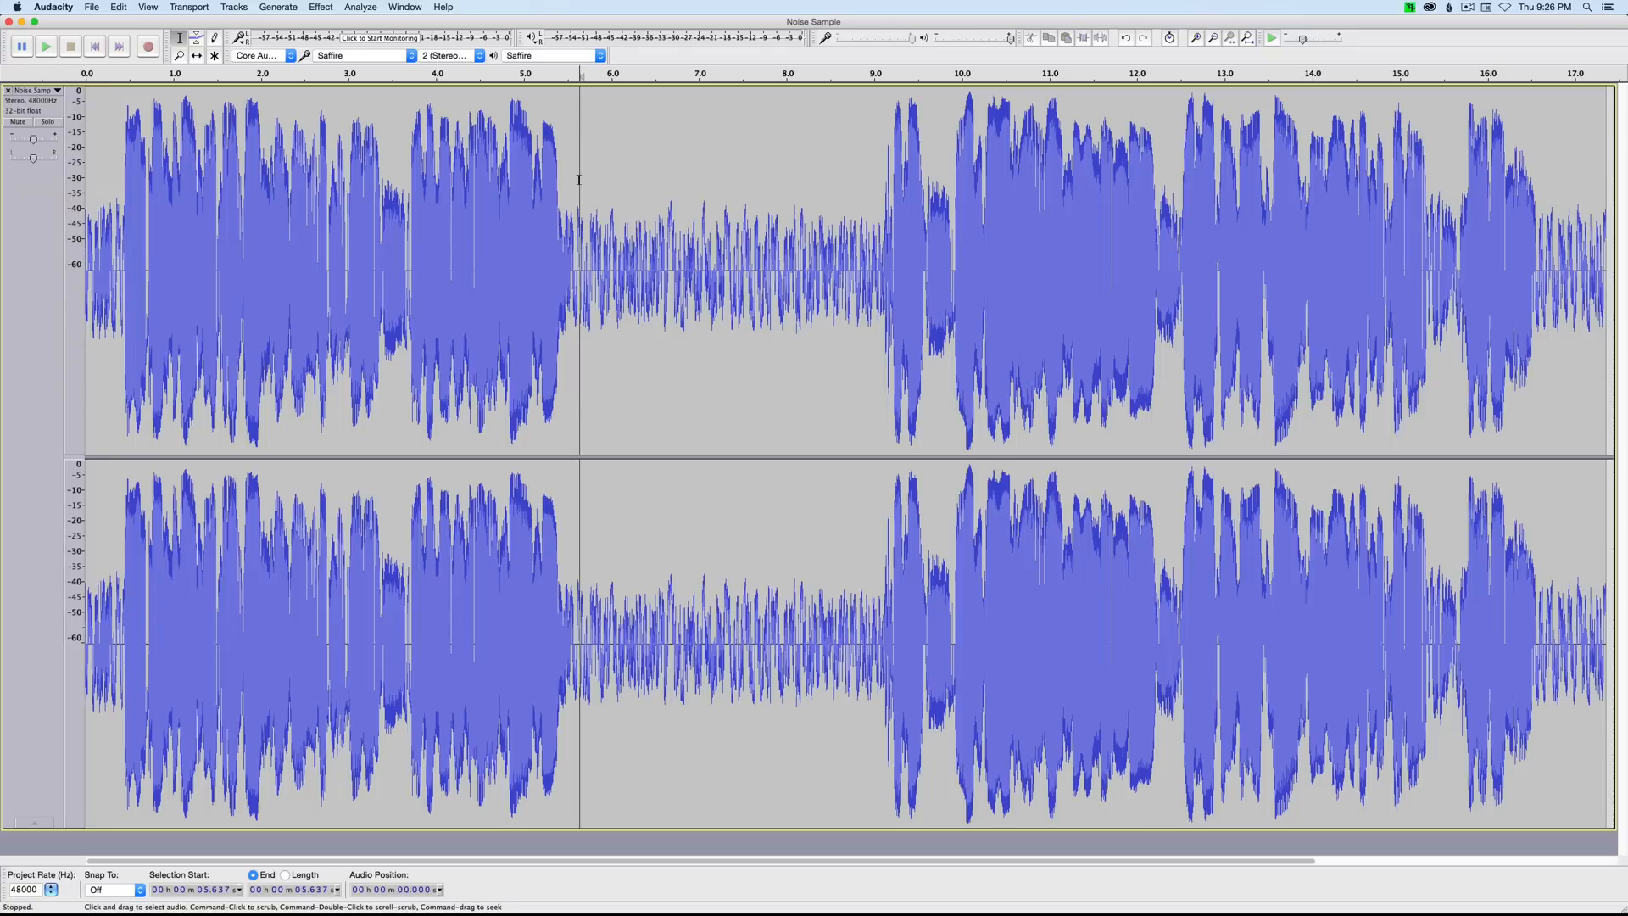
pyautogui.moveTo(520, 173)
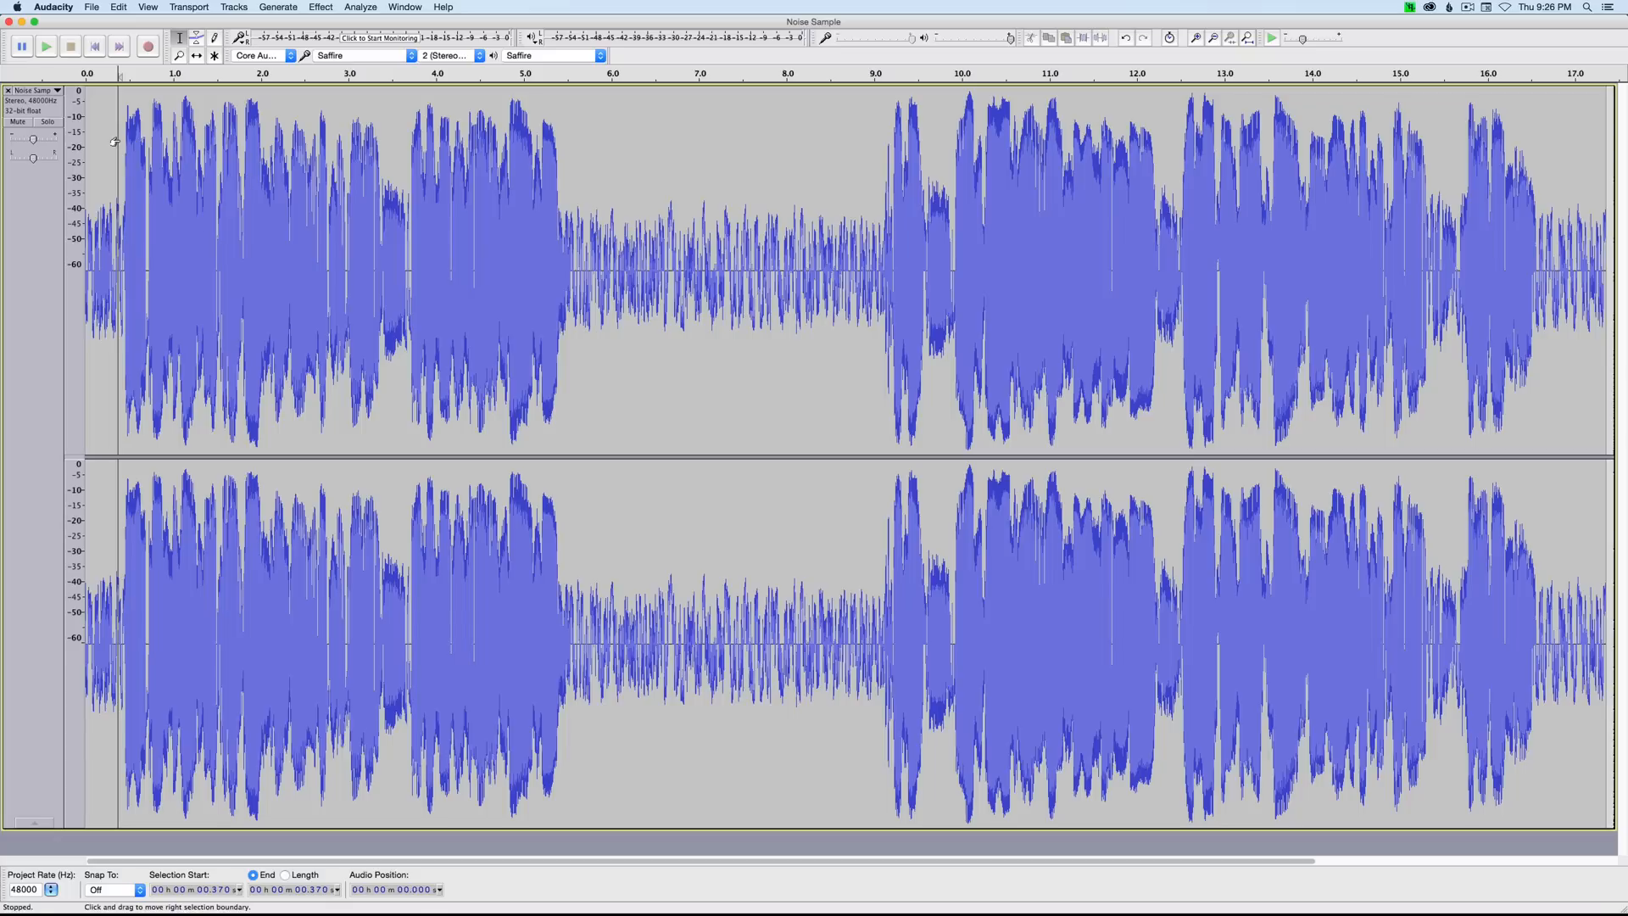
# Play the clip from near the start, then stop, ready to select the 5.7–9 s hiss gap.
pyautogui.click(45, 46)
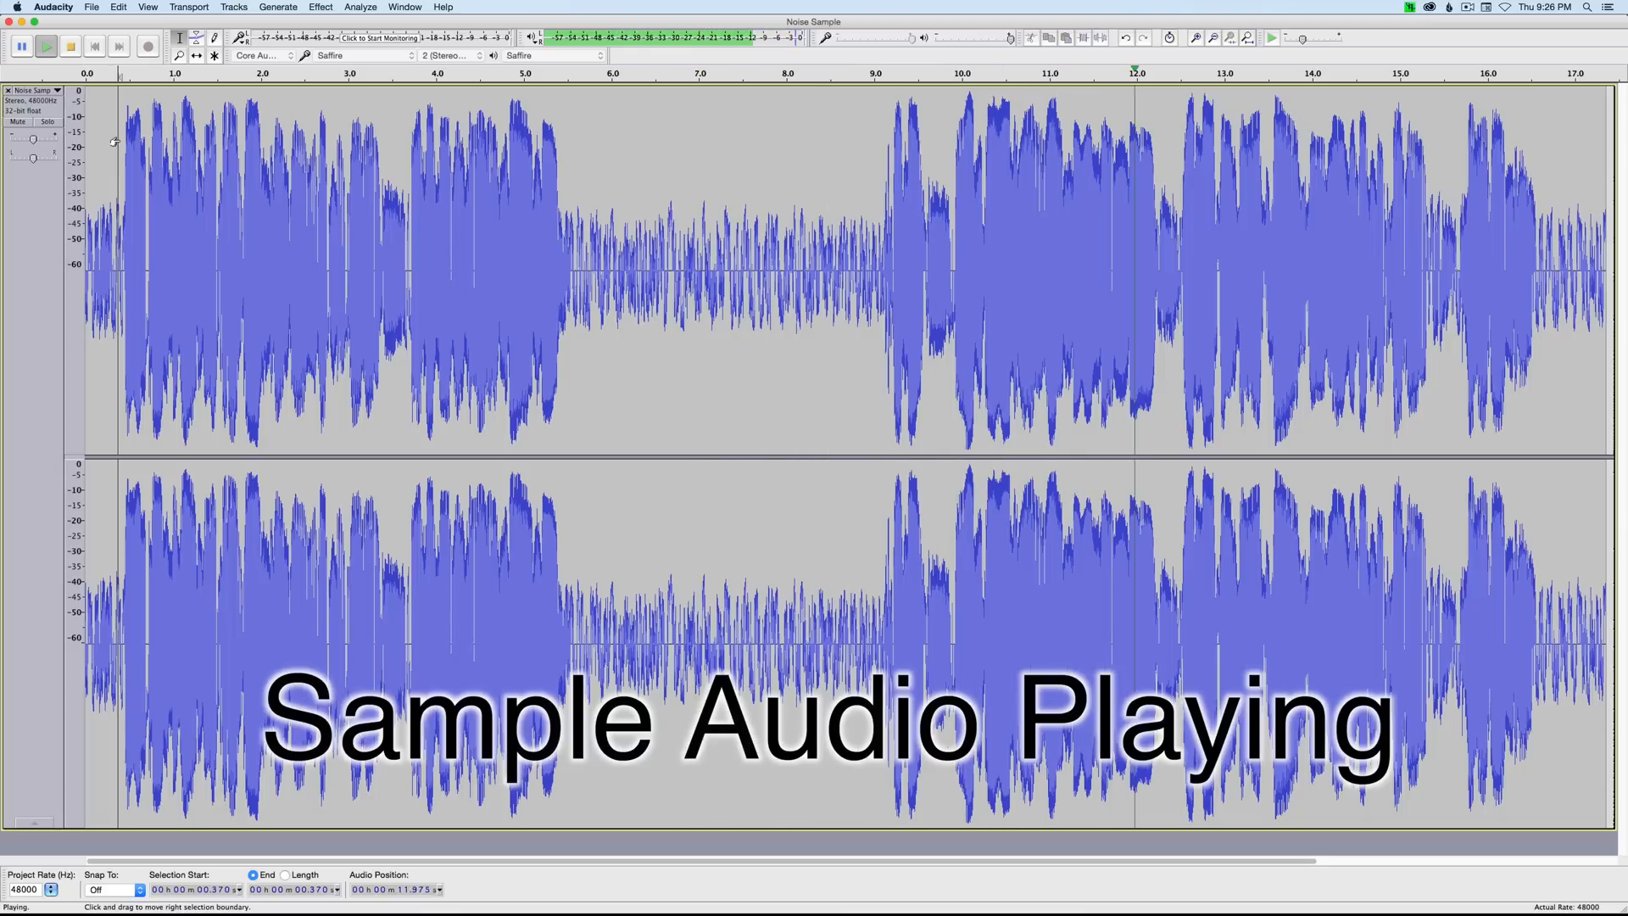
pyautogui.click(69, 46)
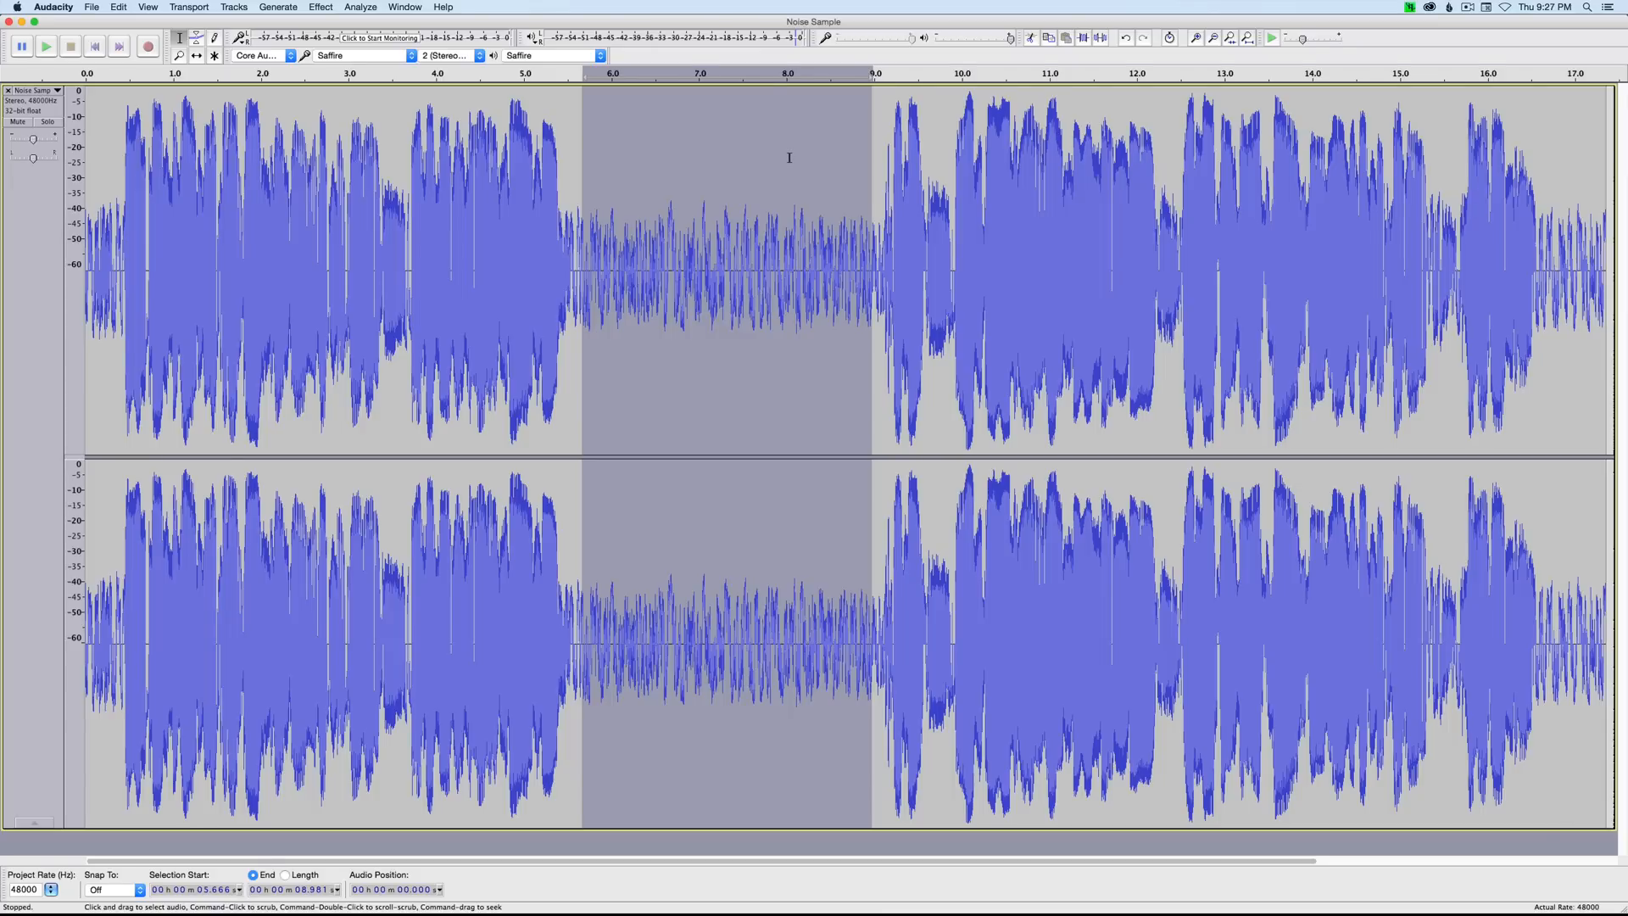
# Capture the selected hiss gap as the Noise Reduction effect's noise profile.
pyautogui.click(320, 7)
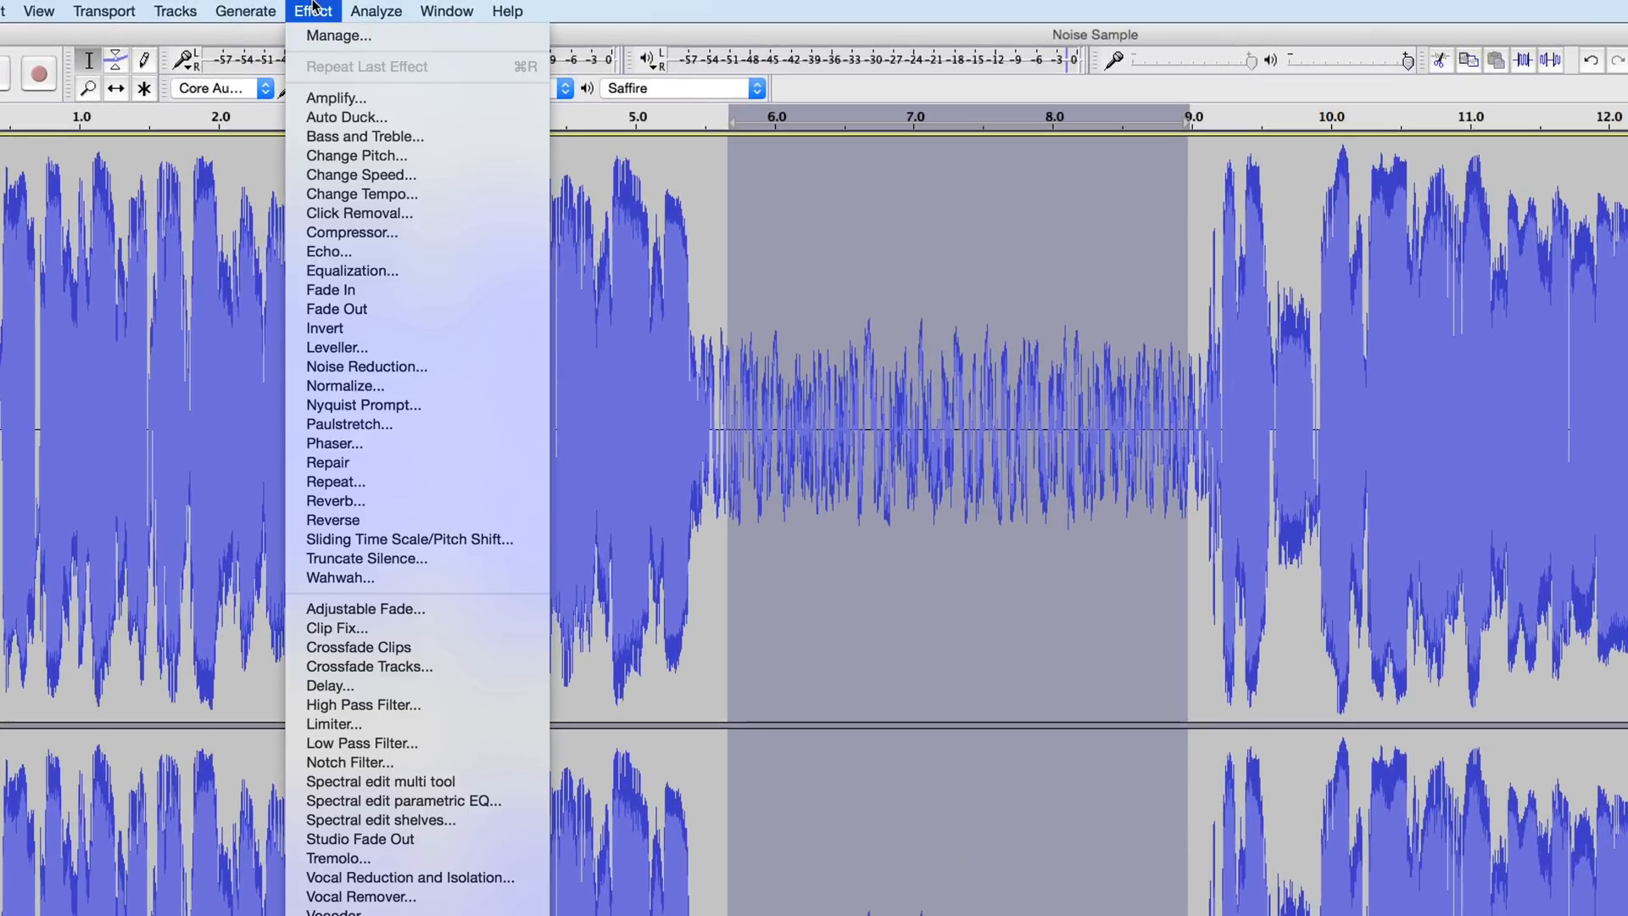
pyautogui.click(367, 366)
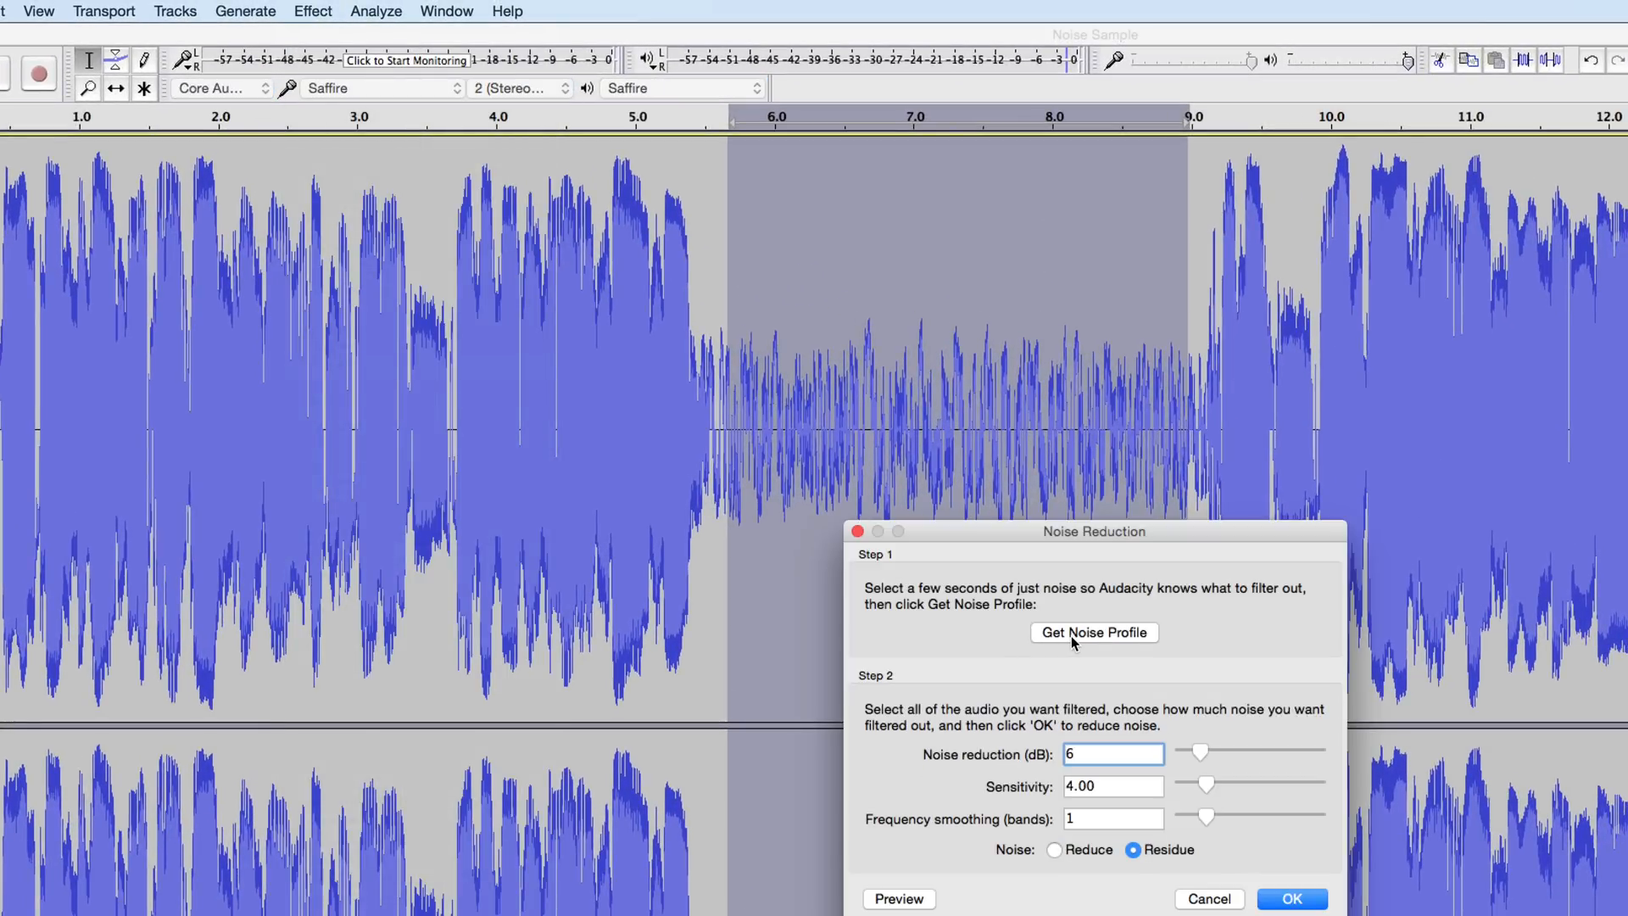
pyautogui.click(1094, 633)
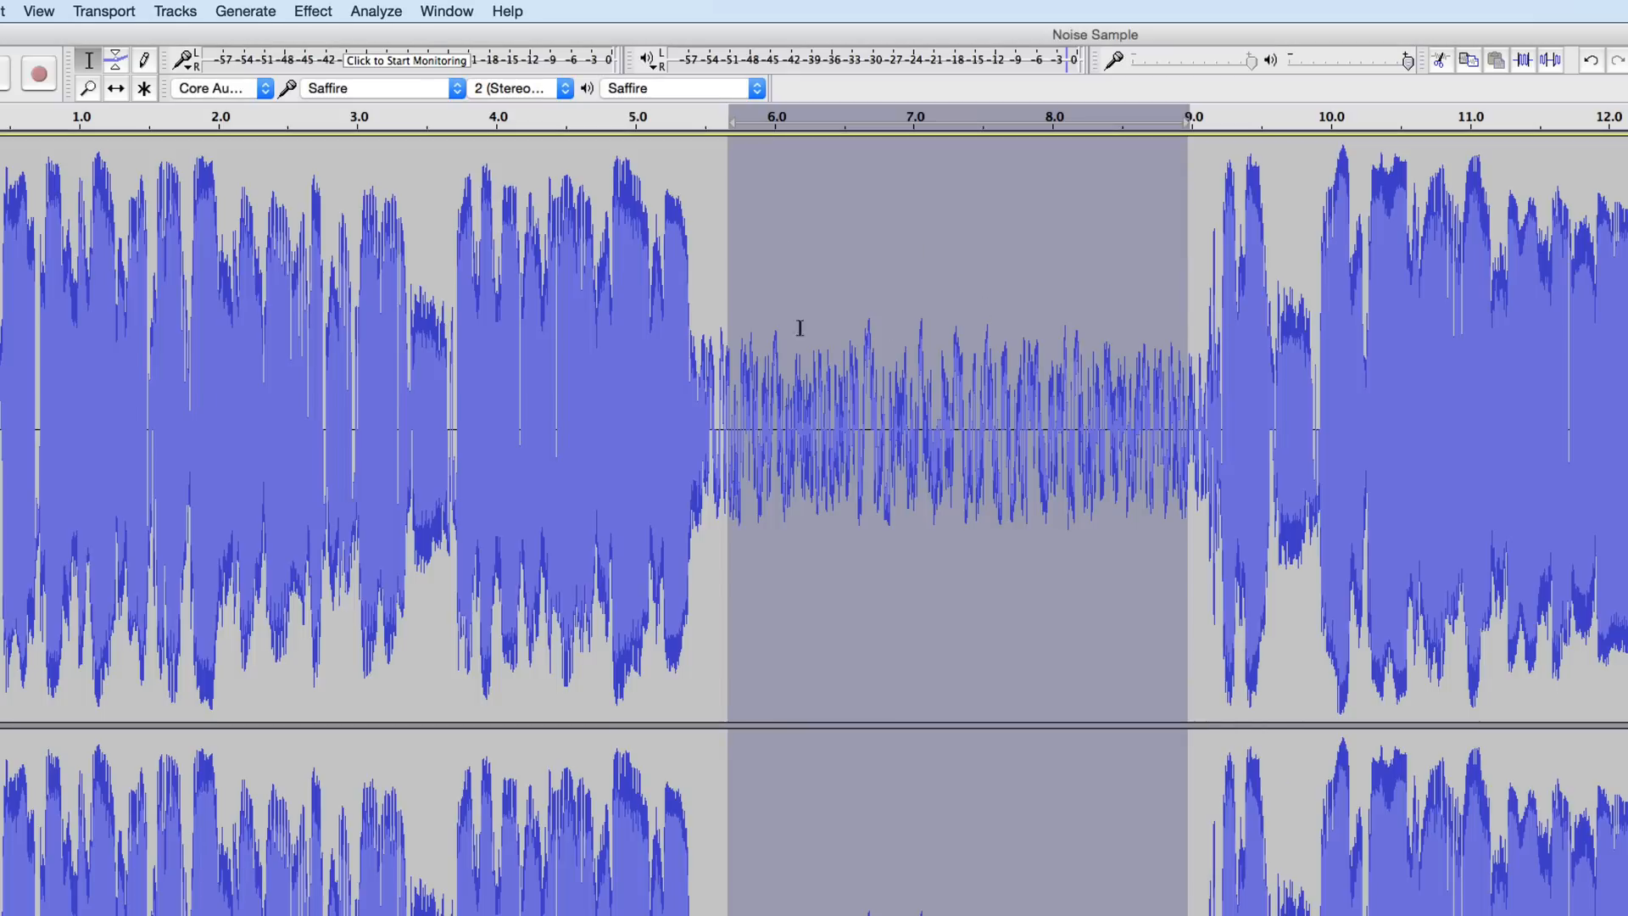
pyautogui.moveTo(957, 332)
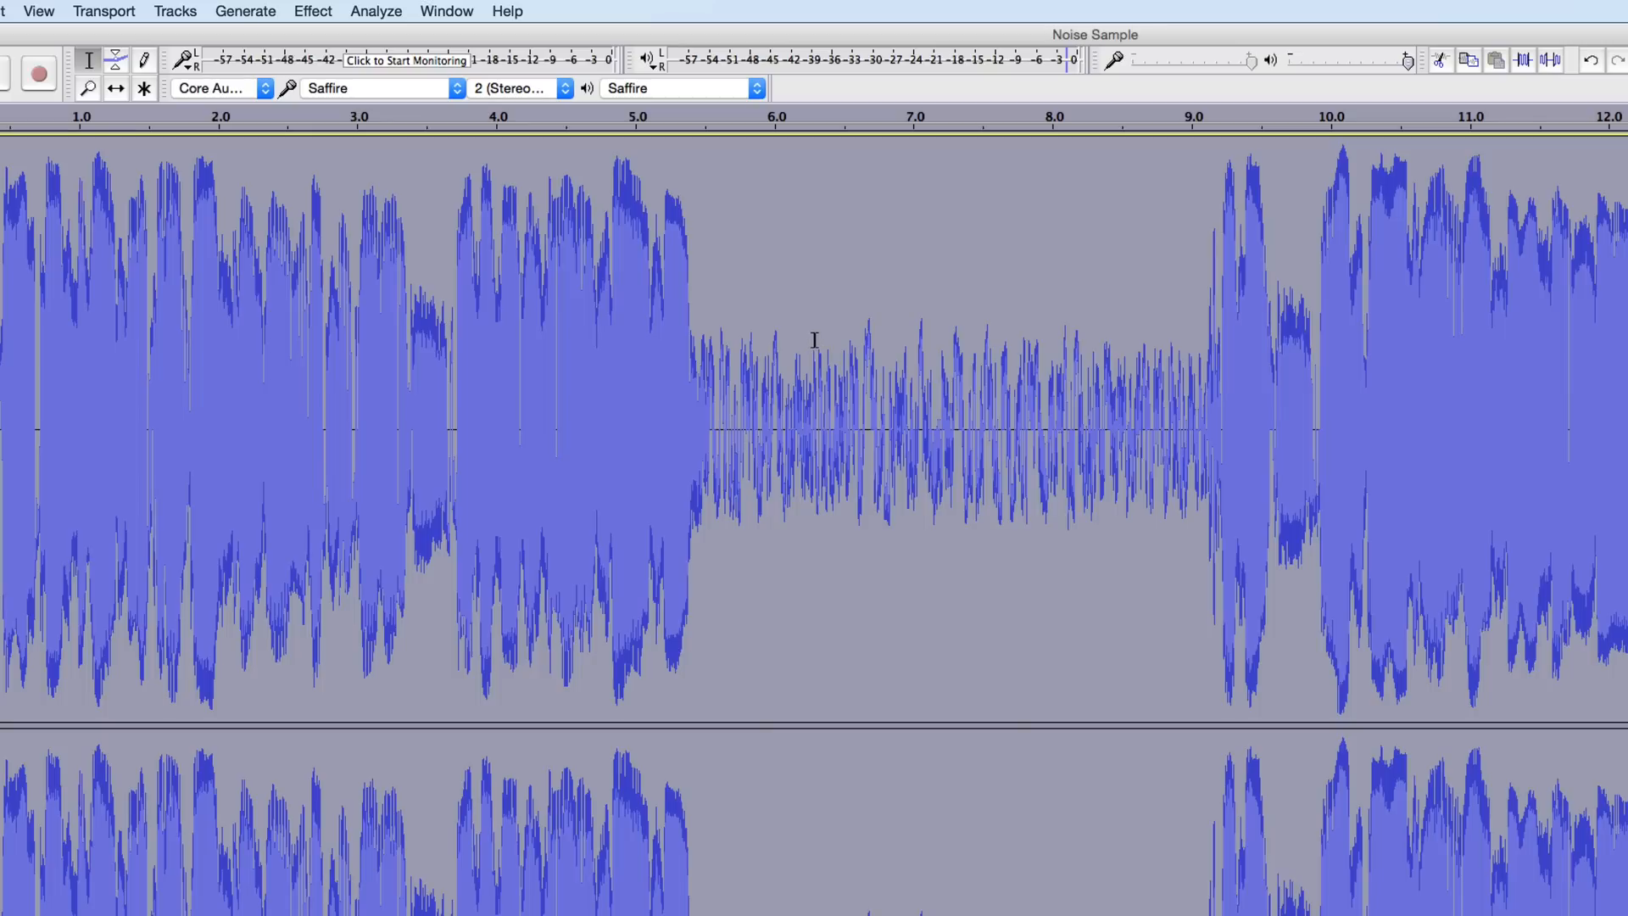
# Apply Noise Reduction in Reduce mode with the amount pushed to its 48 dB maximum.
pyautogui.click(313, 12)
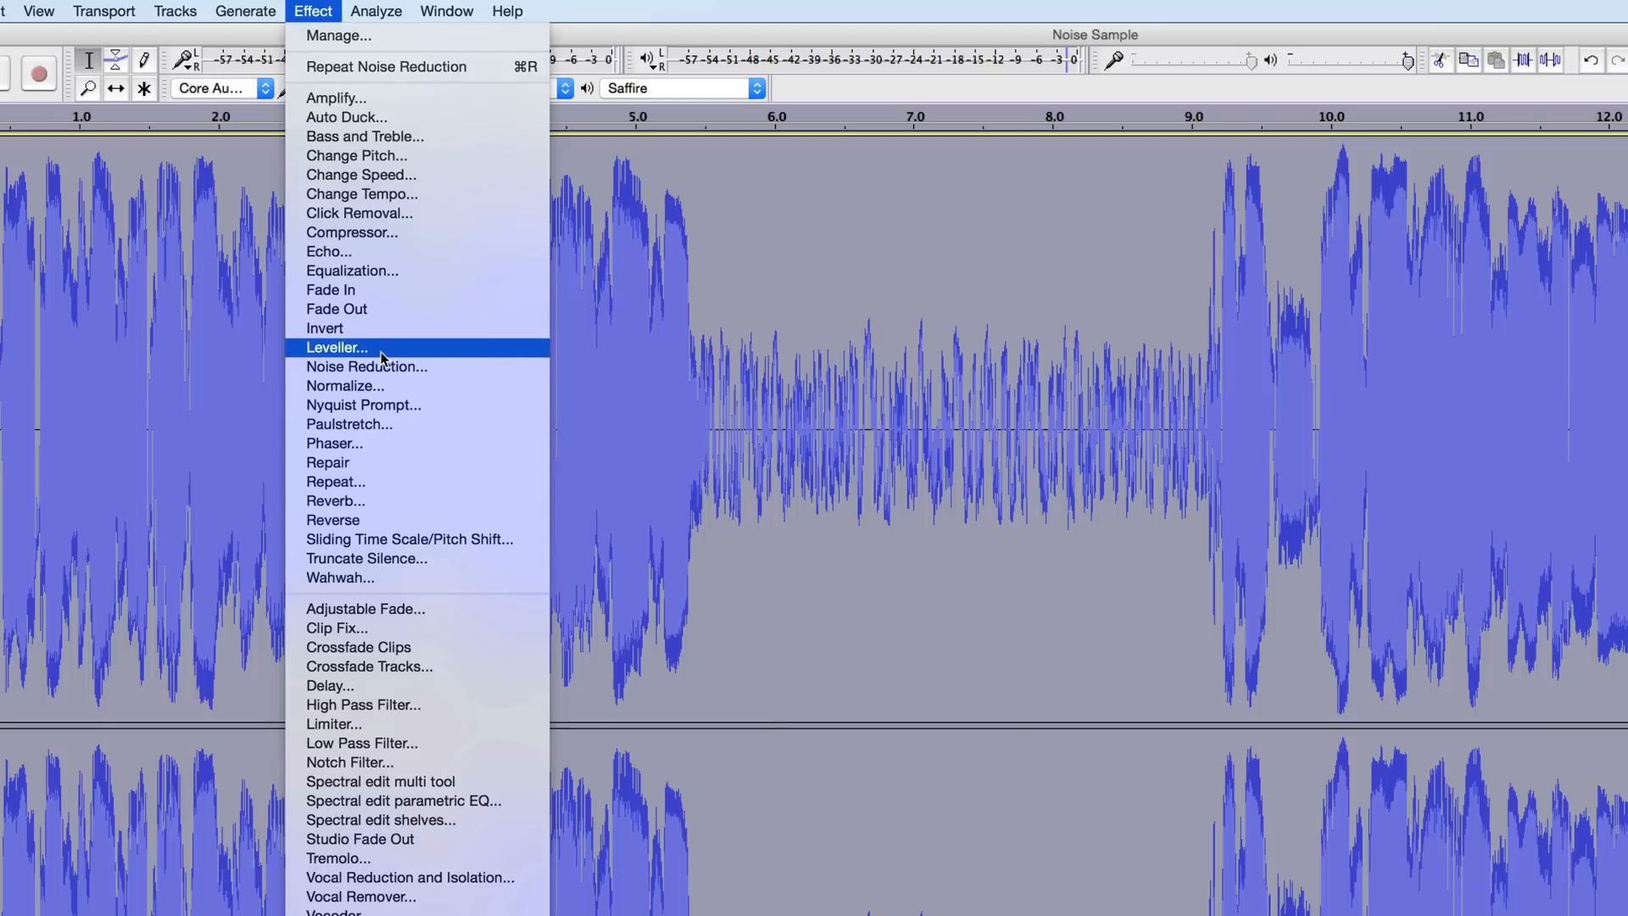
pyautogui.click(366, 367)
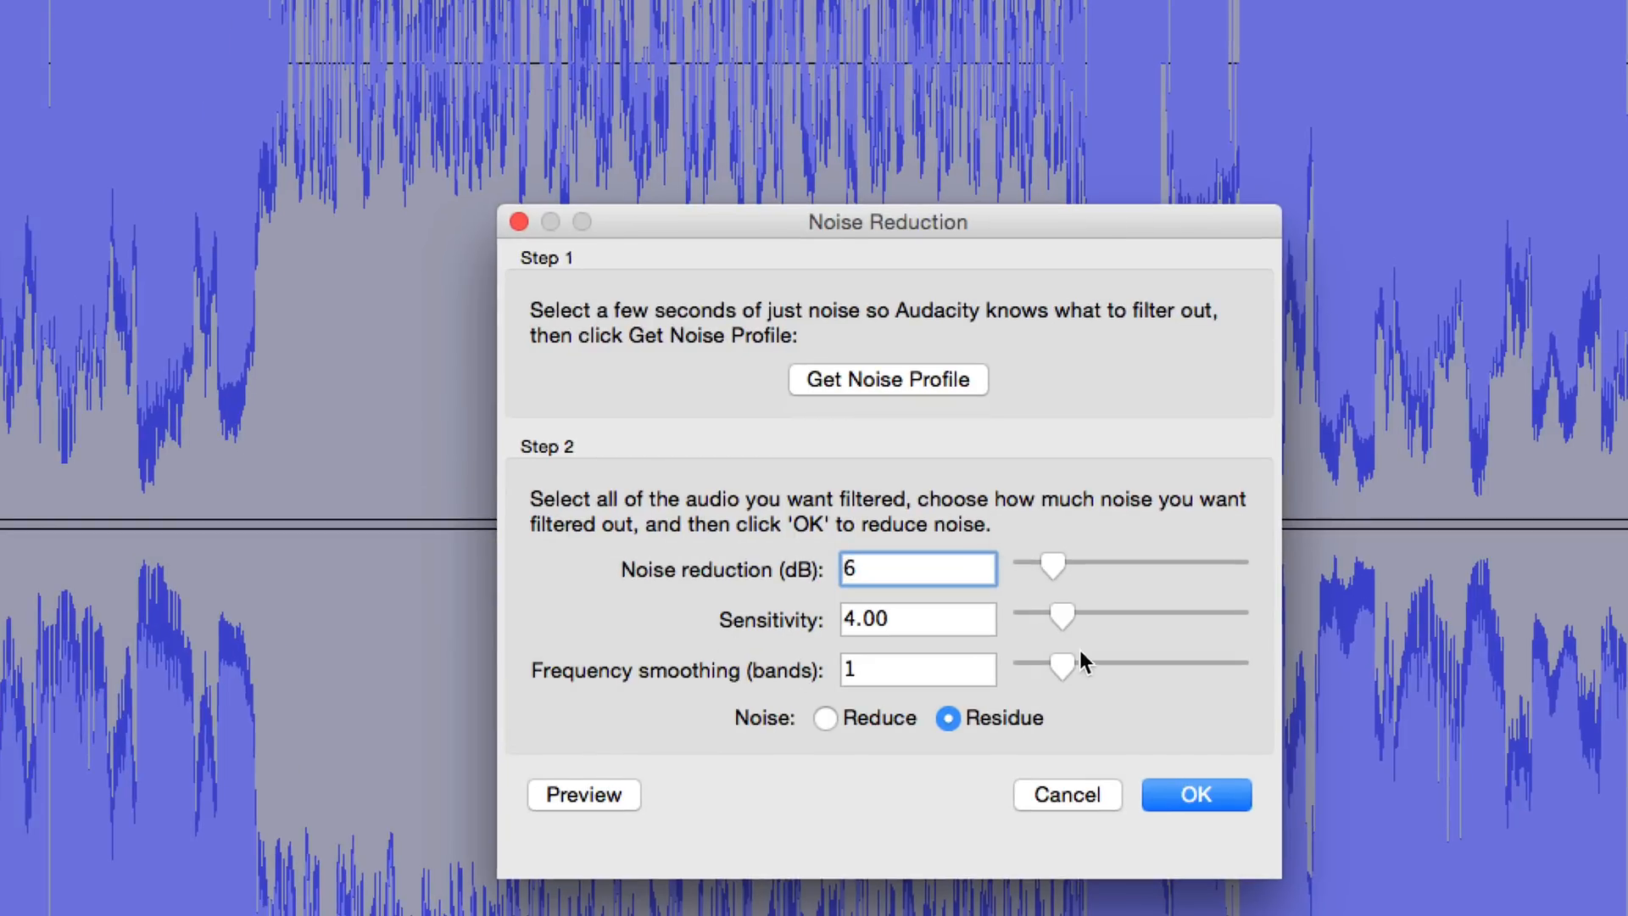
pyautogui.click(824, 717)
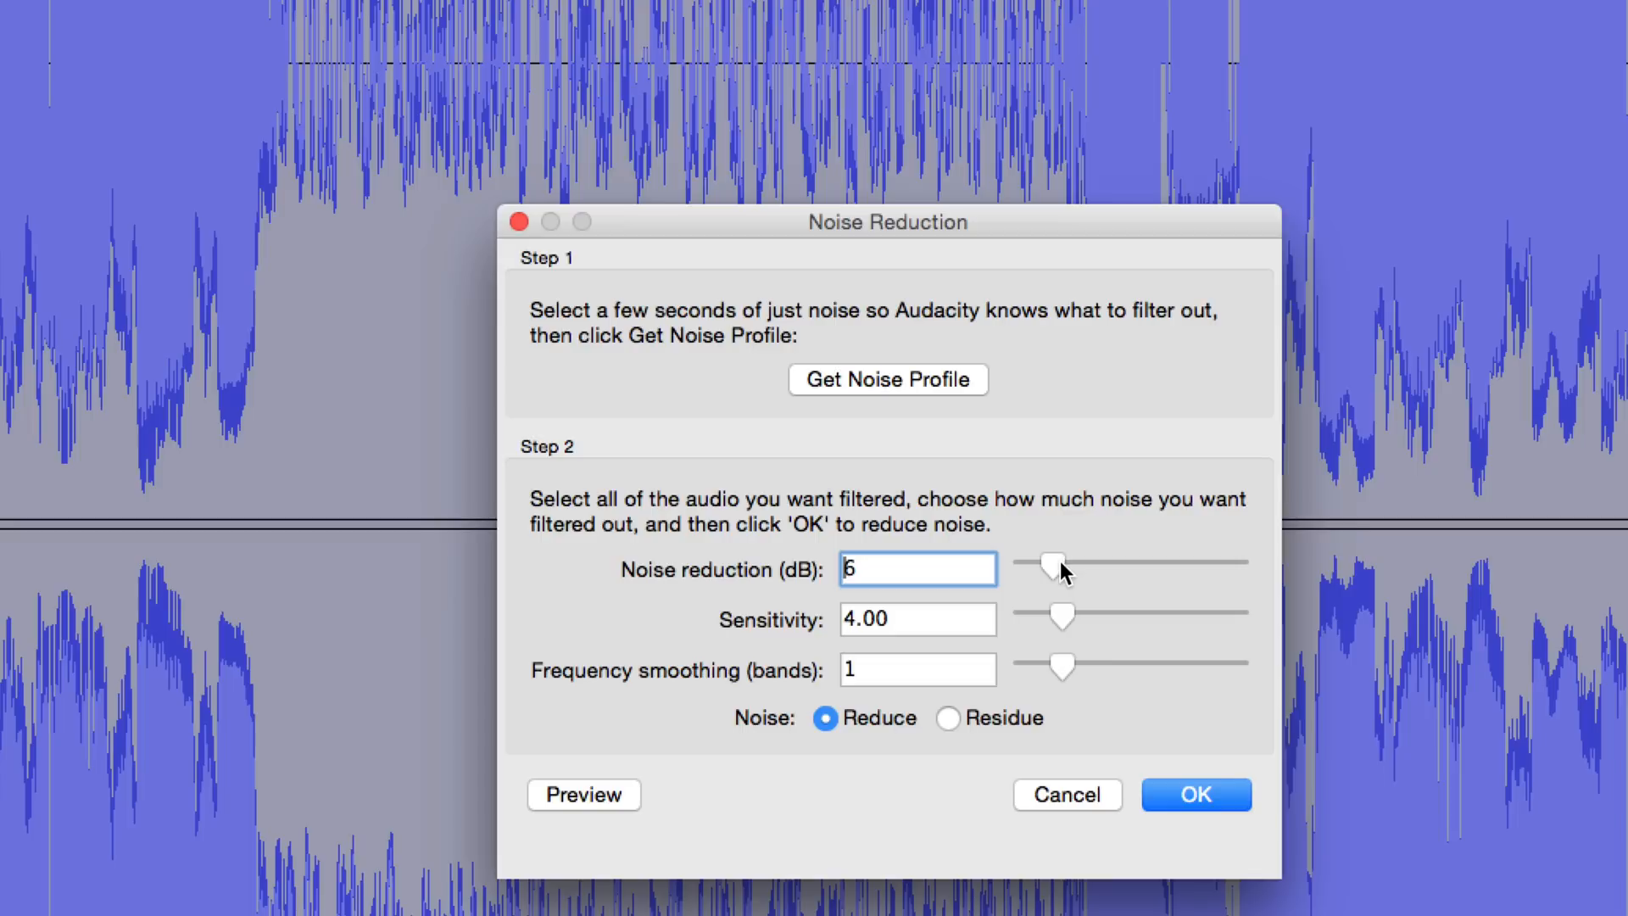
pyautogui.moveTo(1059, 570); pyautogui.dragTo(1234, 570)
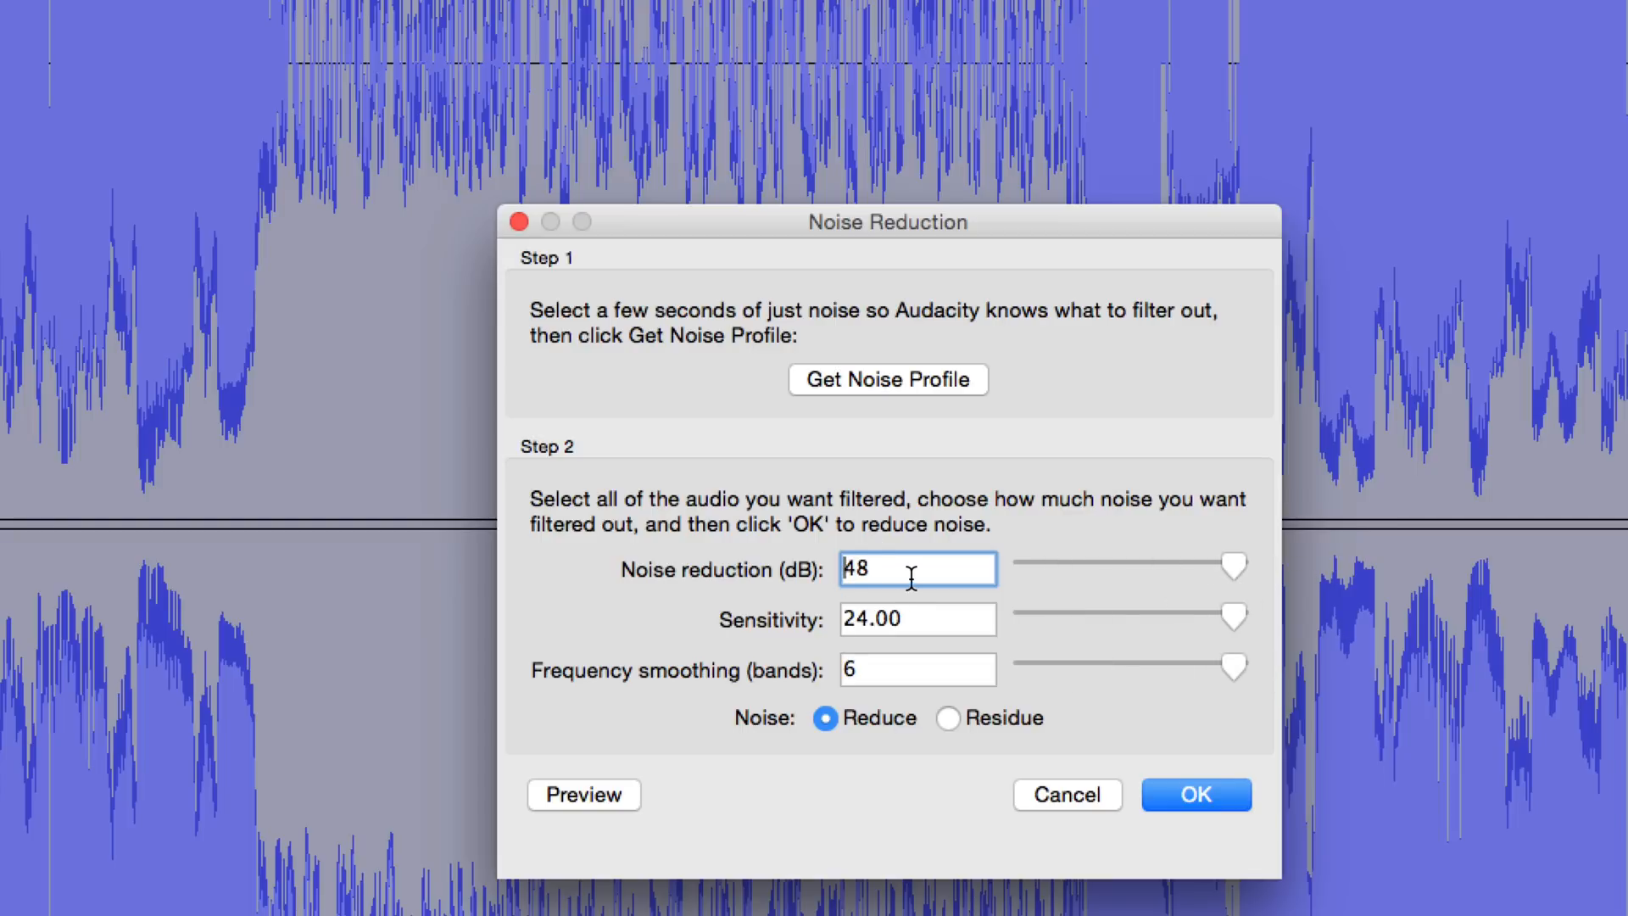
pyautogui.moveTo(919, 619)
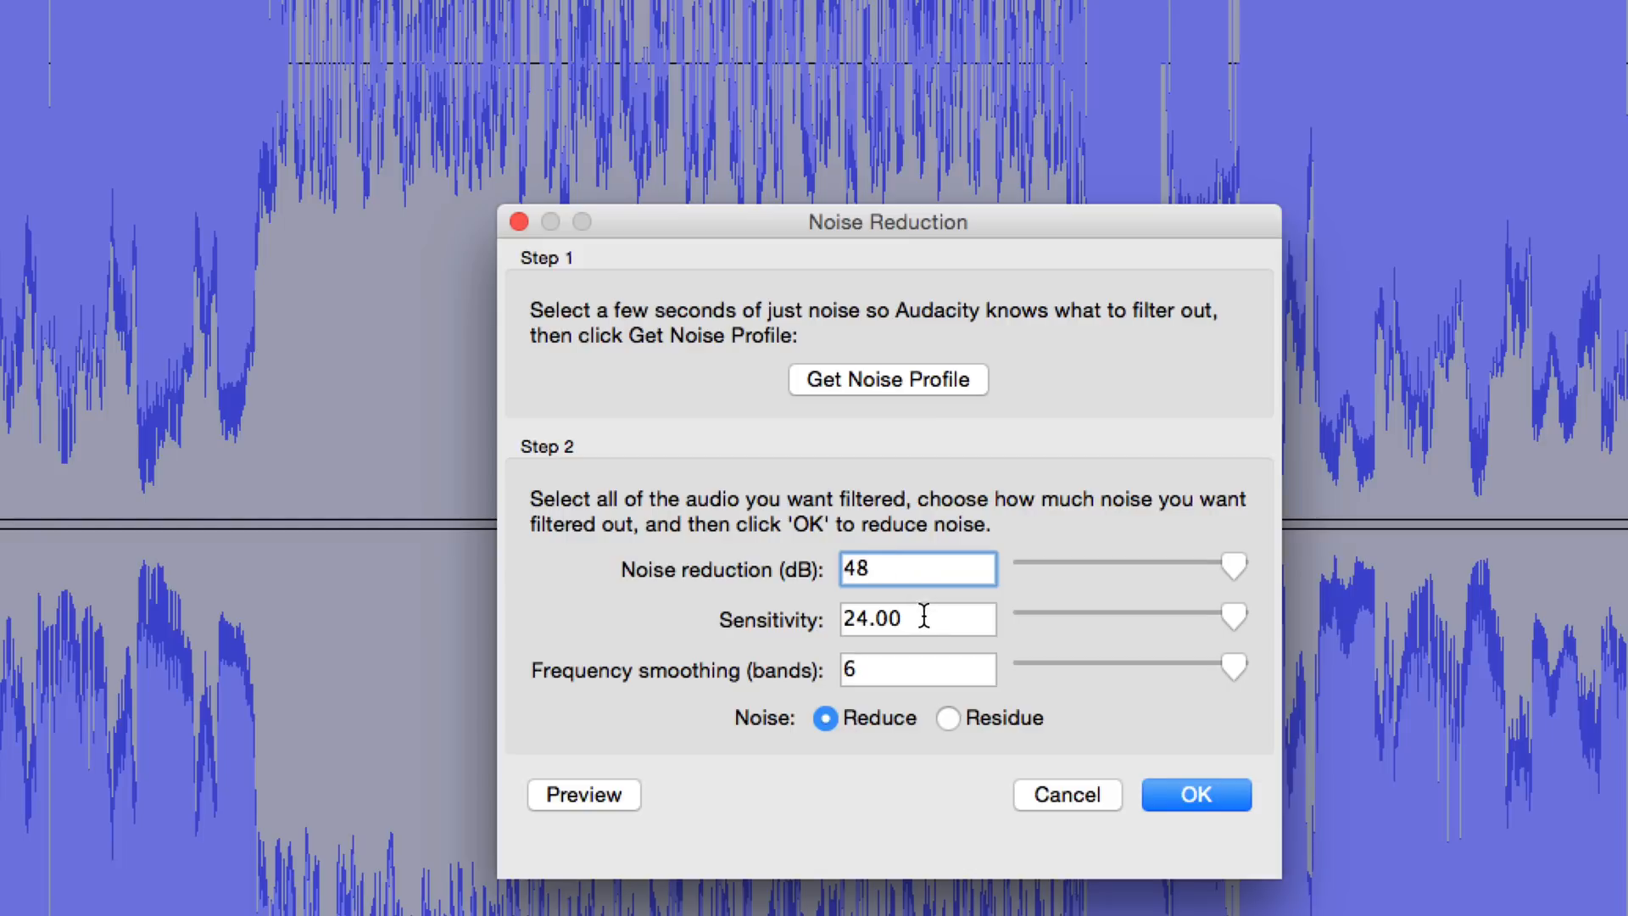
pyautogui.moveTo(892, 665)
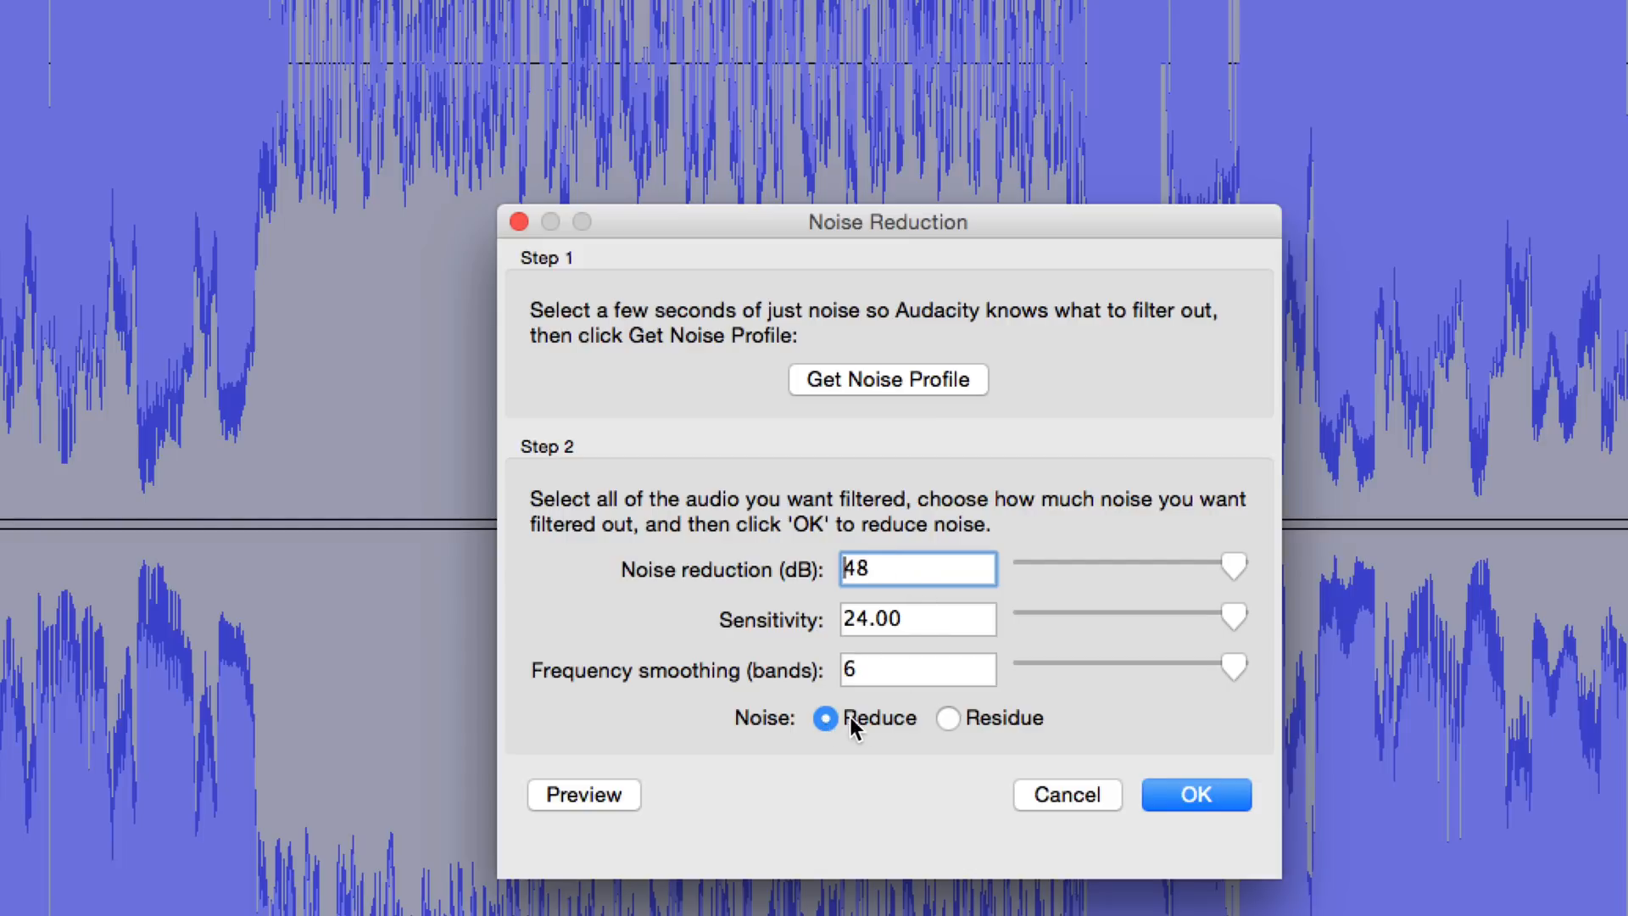
pyautogui.click(1196, 794)
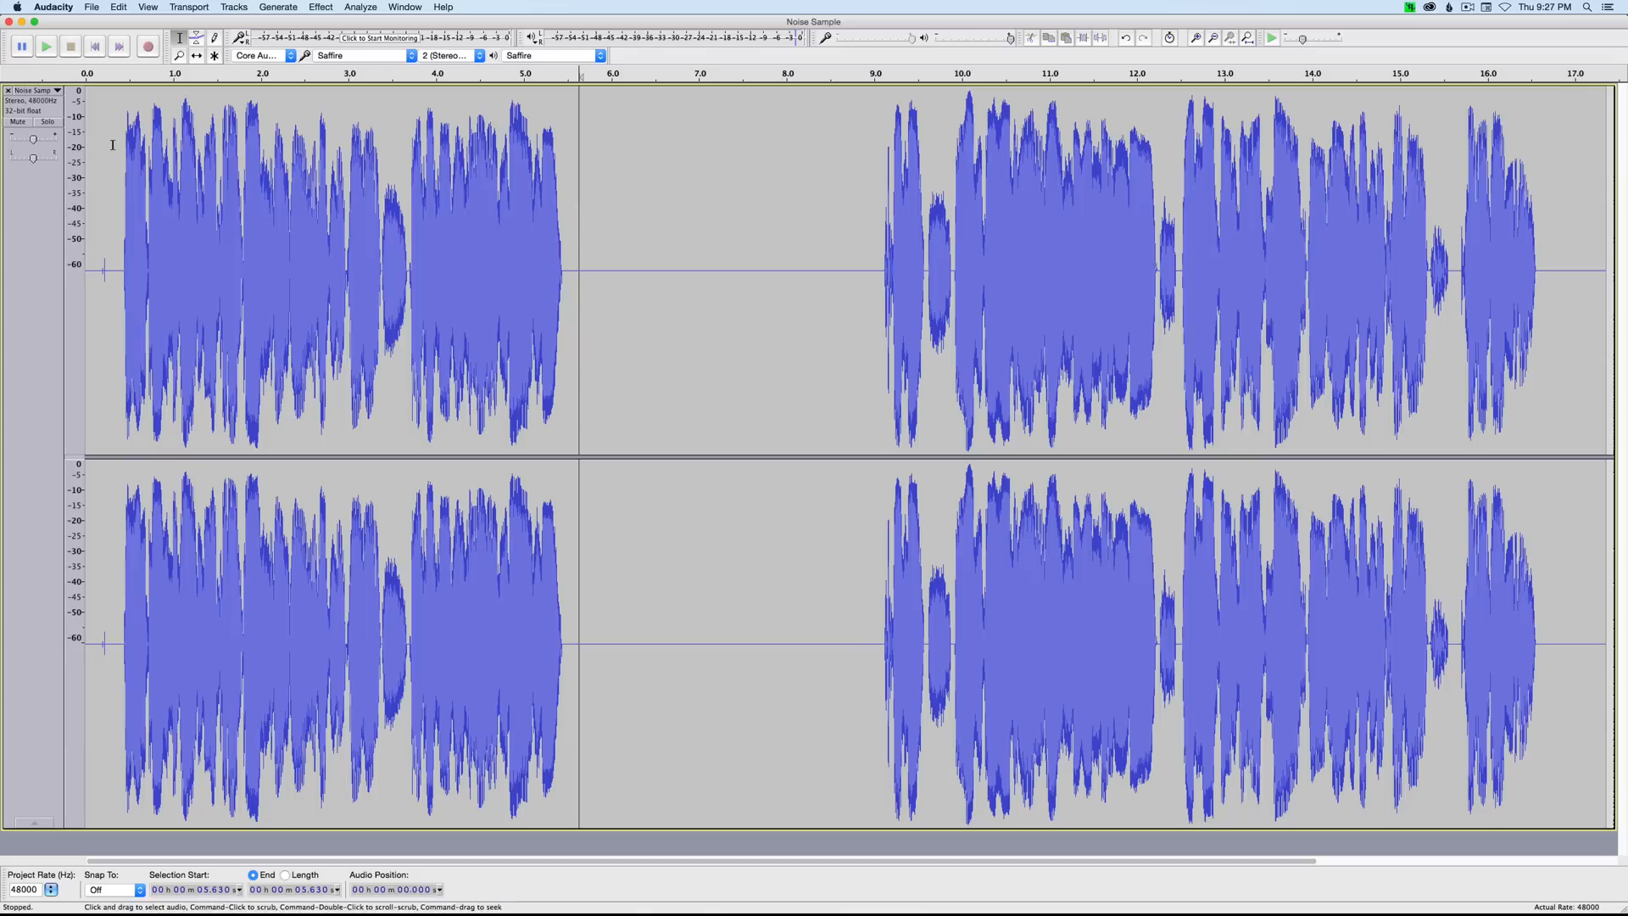
# Audition the over-processed result from near the start, then stop playback.
pyautogui.click(46, 48)
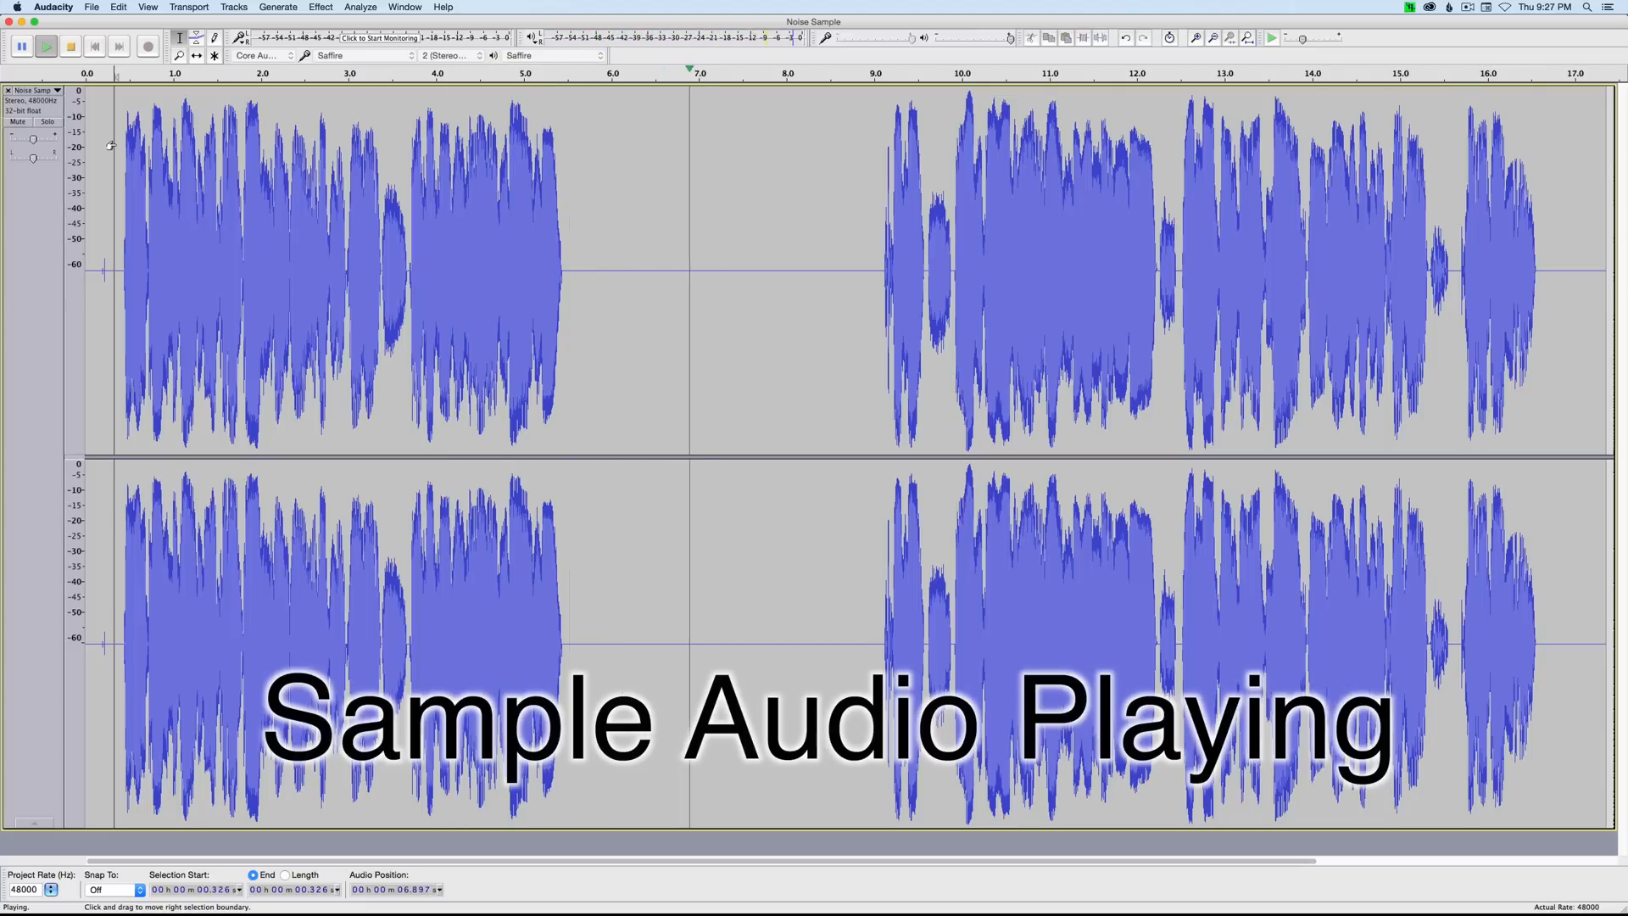
pyautogui.click(70, 45)
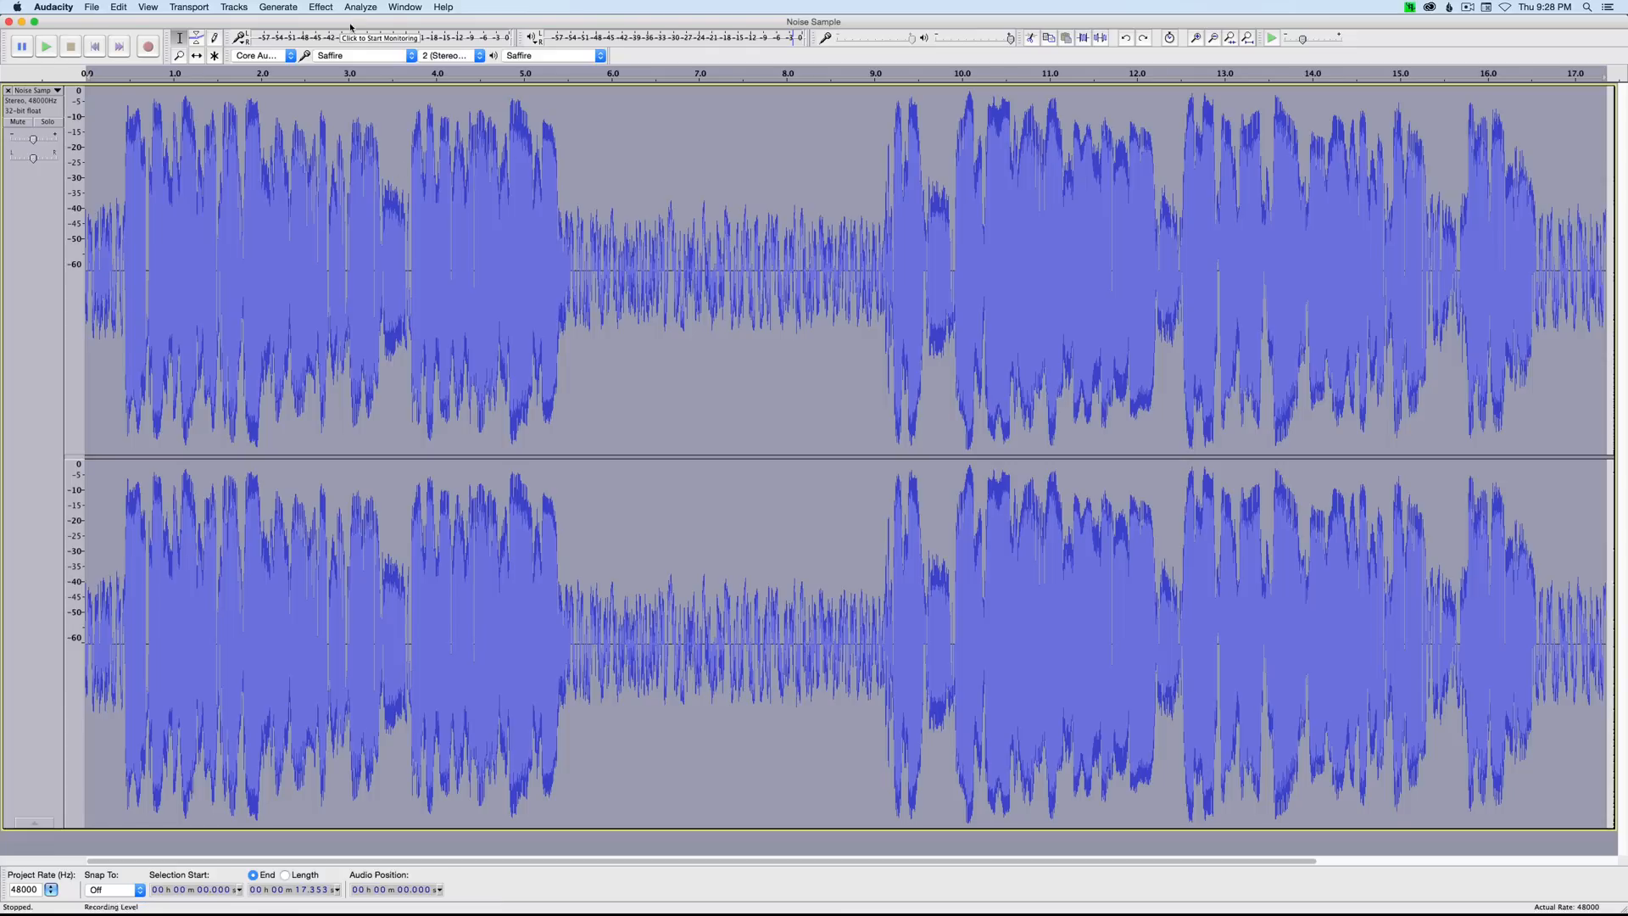
# Apply a mild Noise Reduction pass: 6 dB, sensitivity 4.00, frequency smoothing 0, Reduce mode.
pyautogui.click(320, 7)
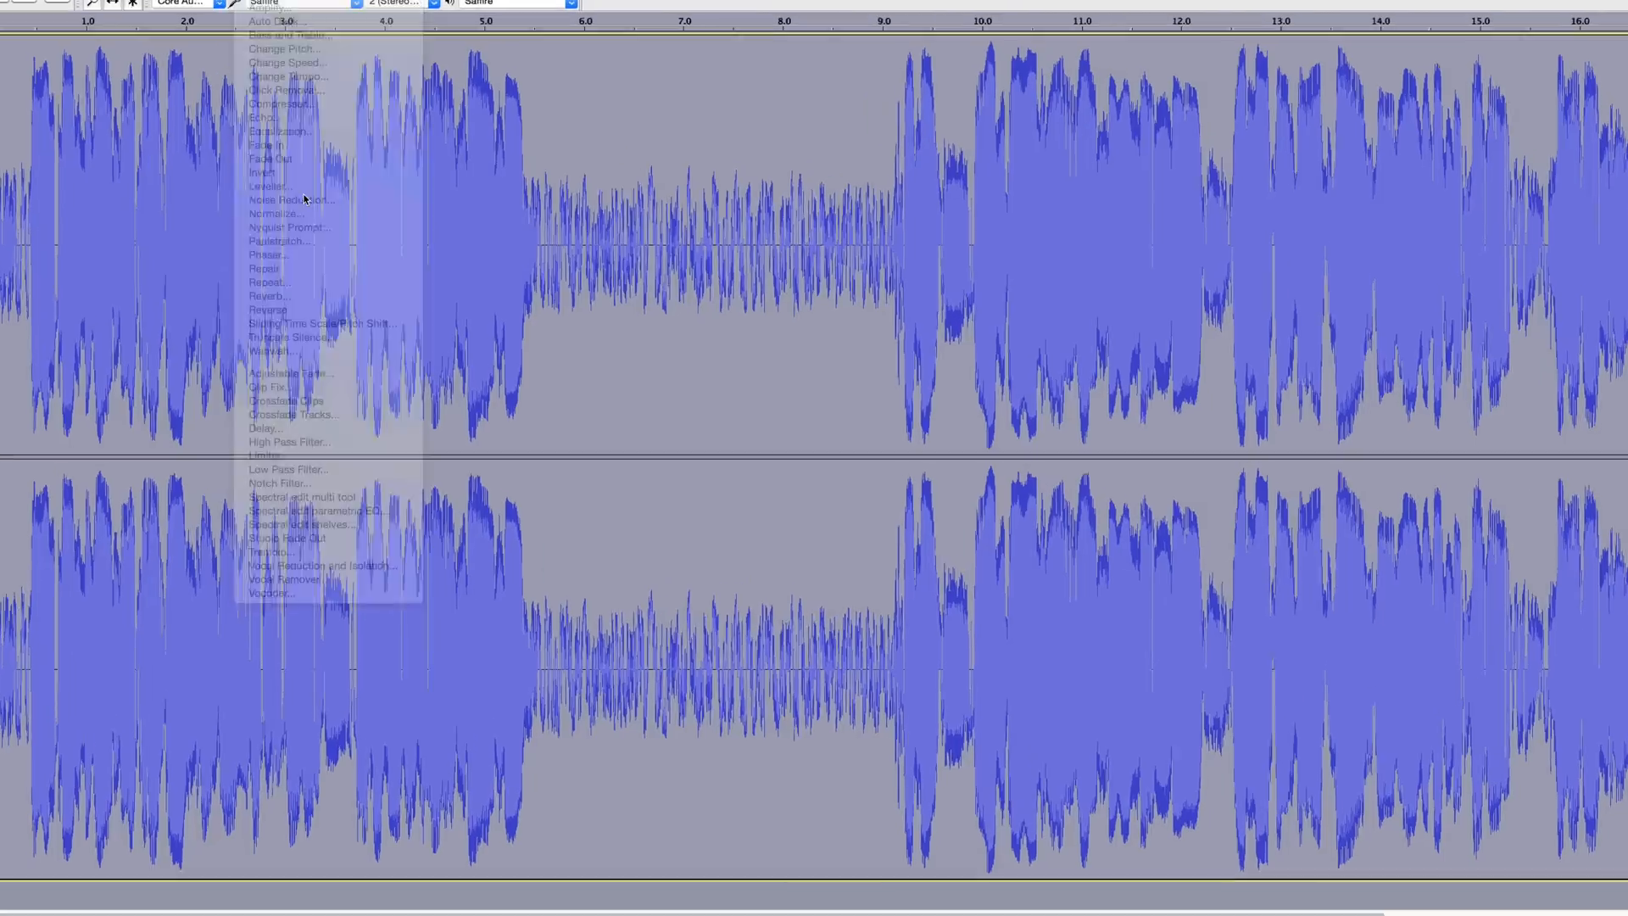
pyautogui.click(292, 200)
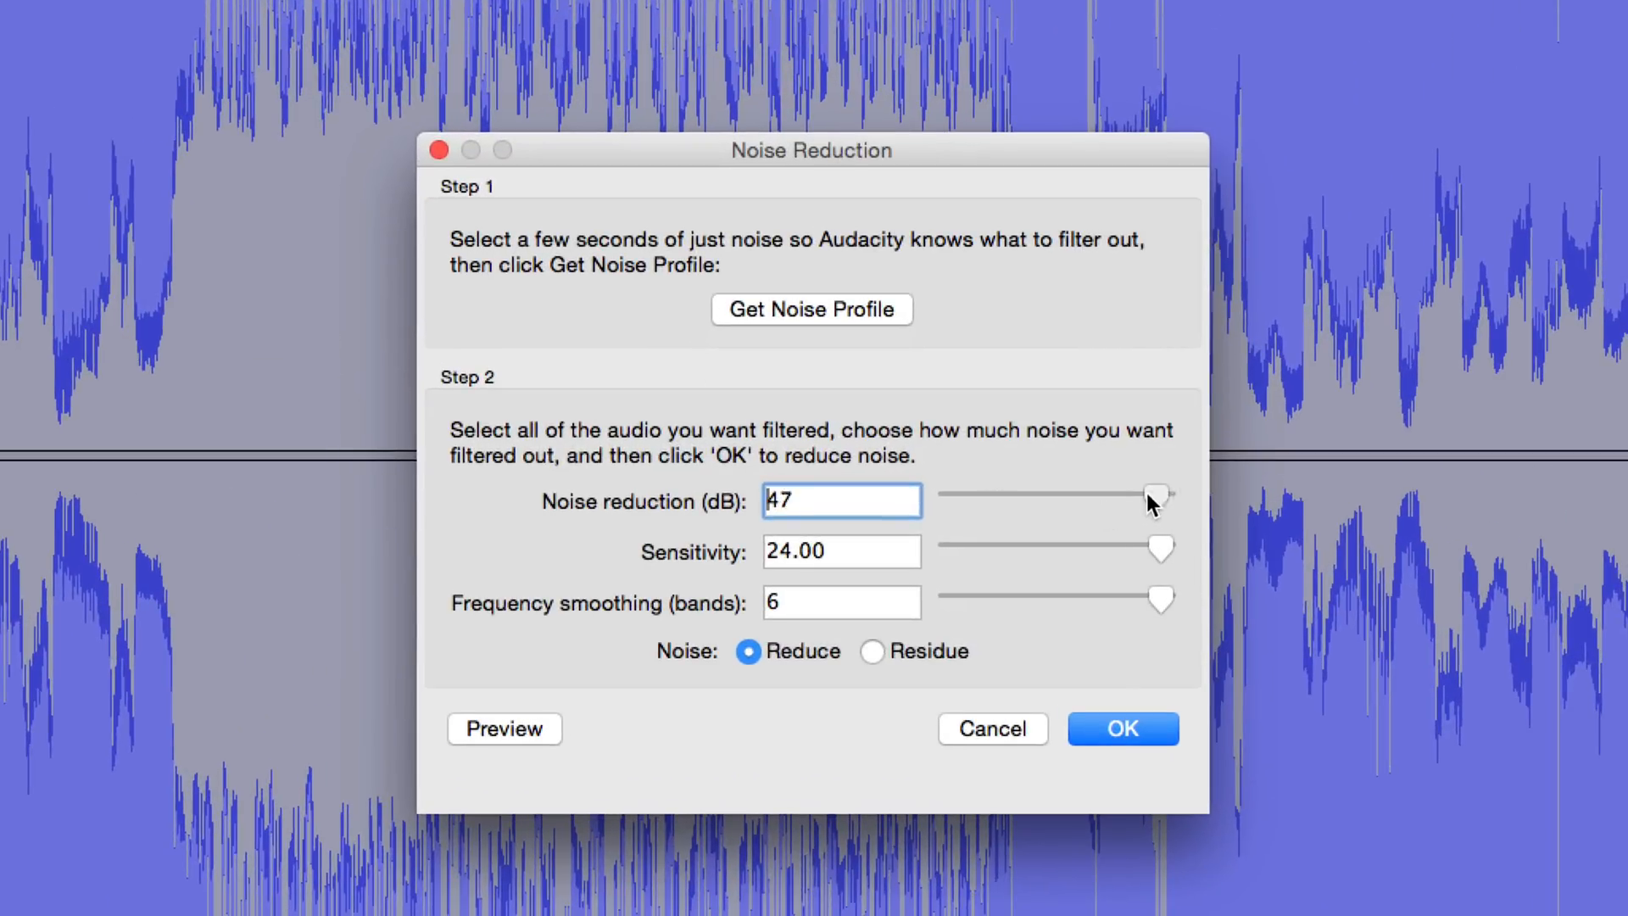
pyautogui.moveTo(1164, 497); pyautogui.dragTo(977, 497)
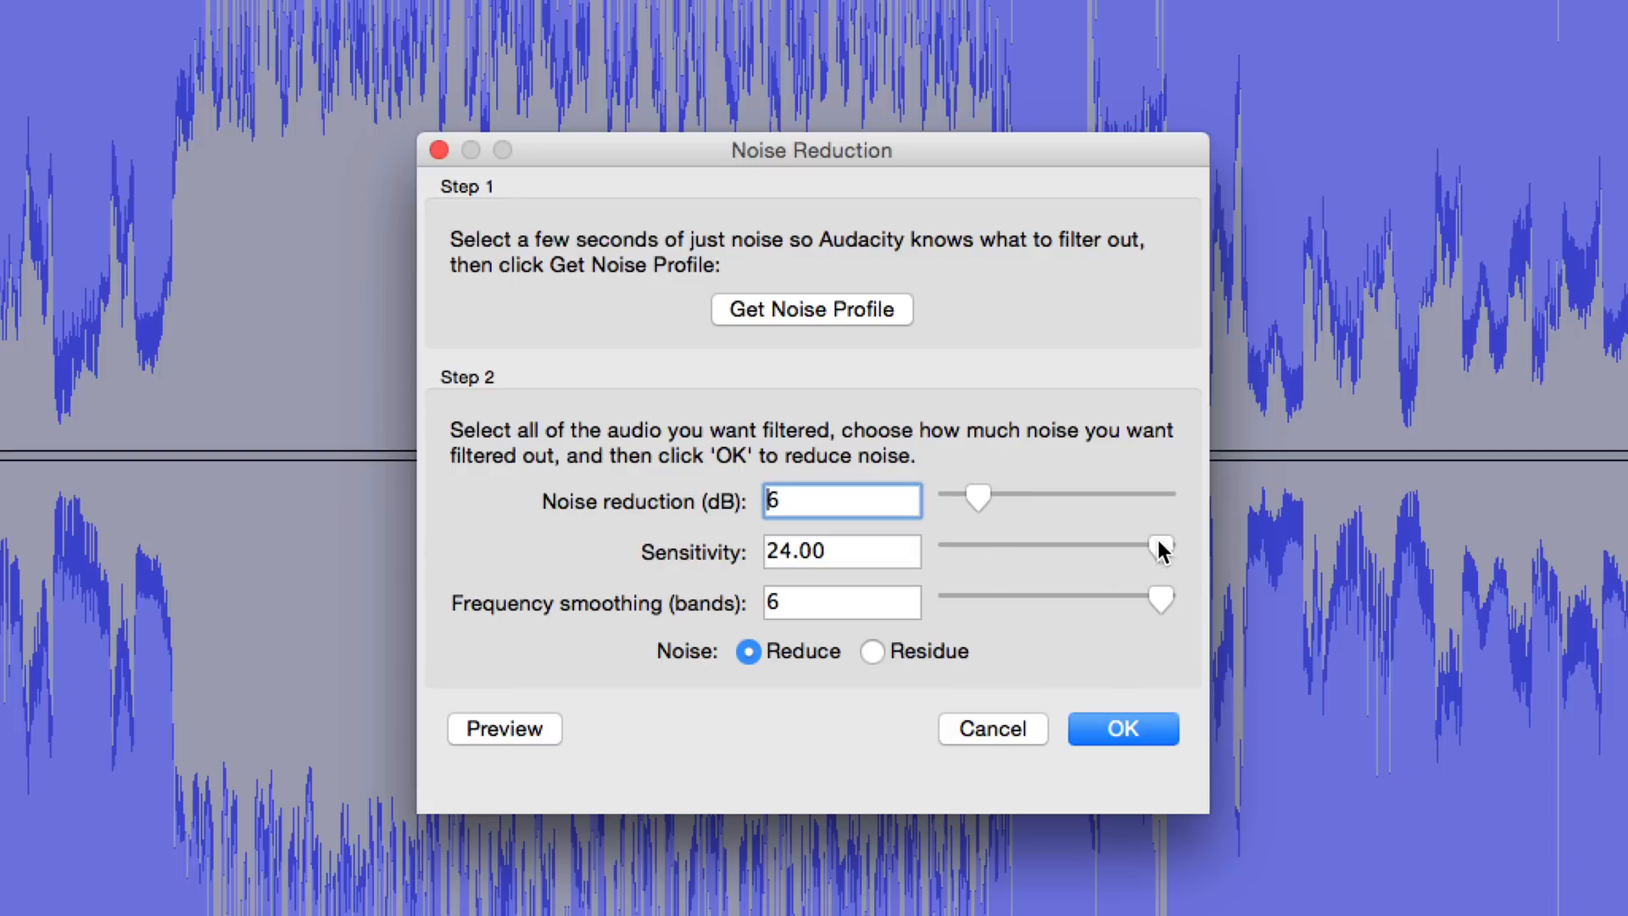
pyautogui.moveTo(1160, 544); pyautogui.dragTo(995, 548)
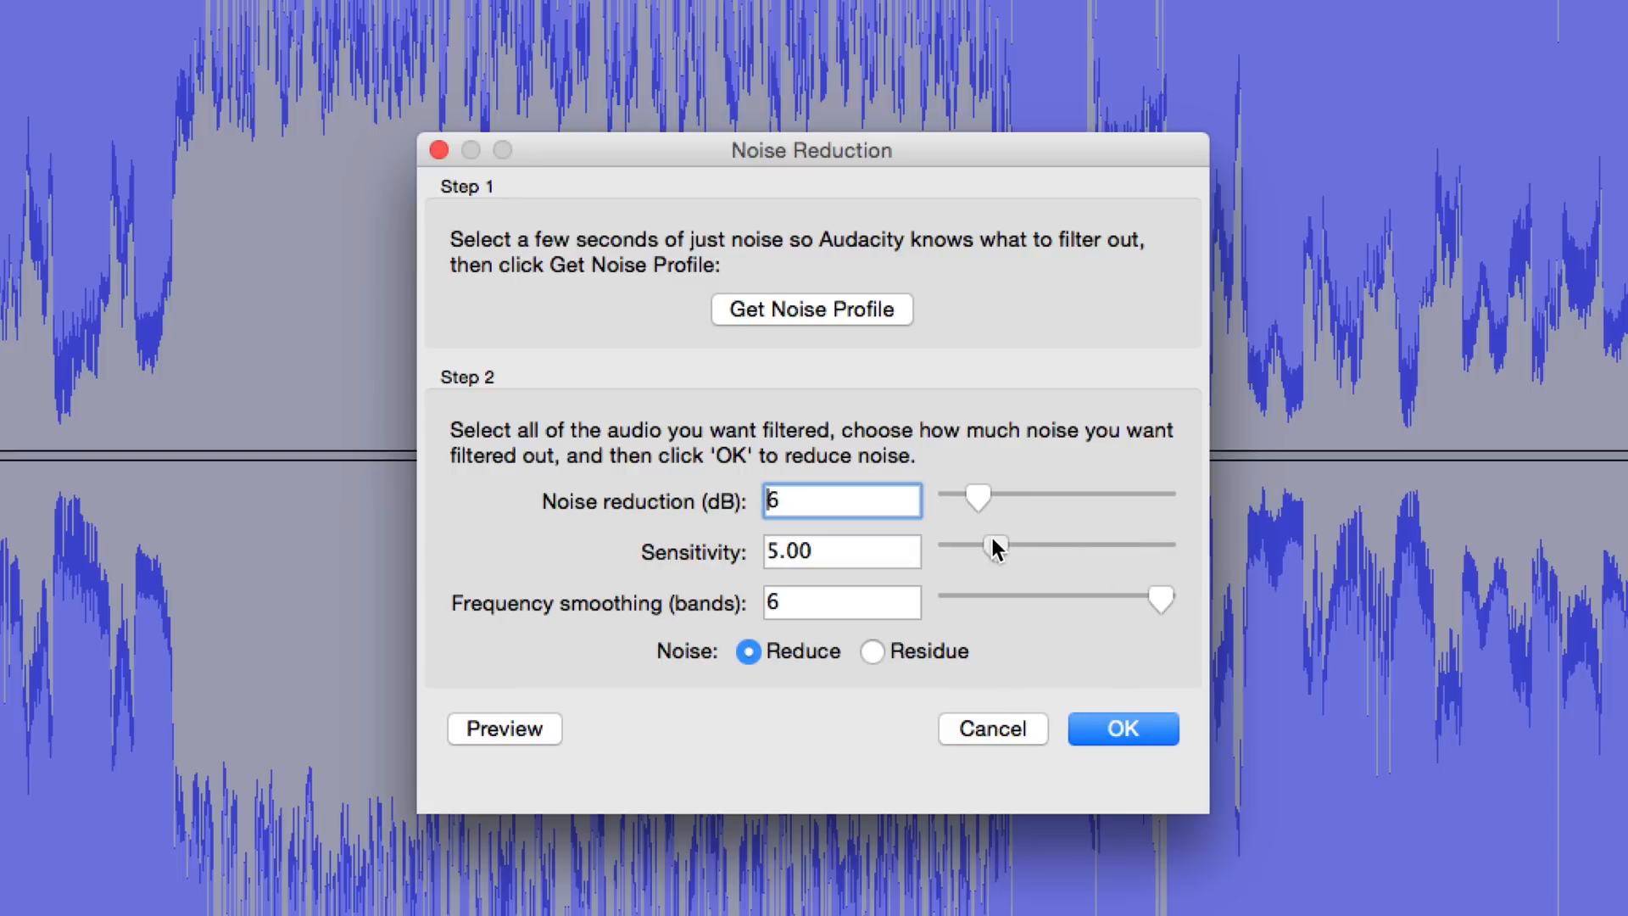
pyautogui.moveTo(995, 544); pyautogui.dragTo(996, 545)
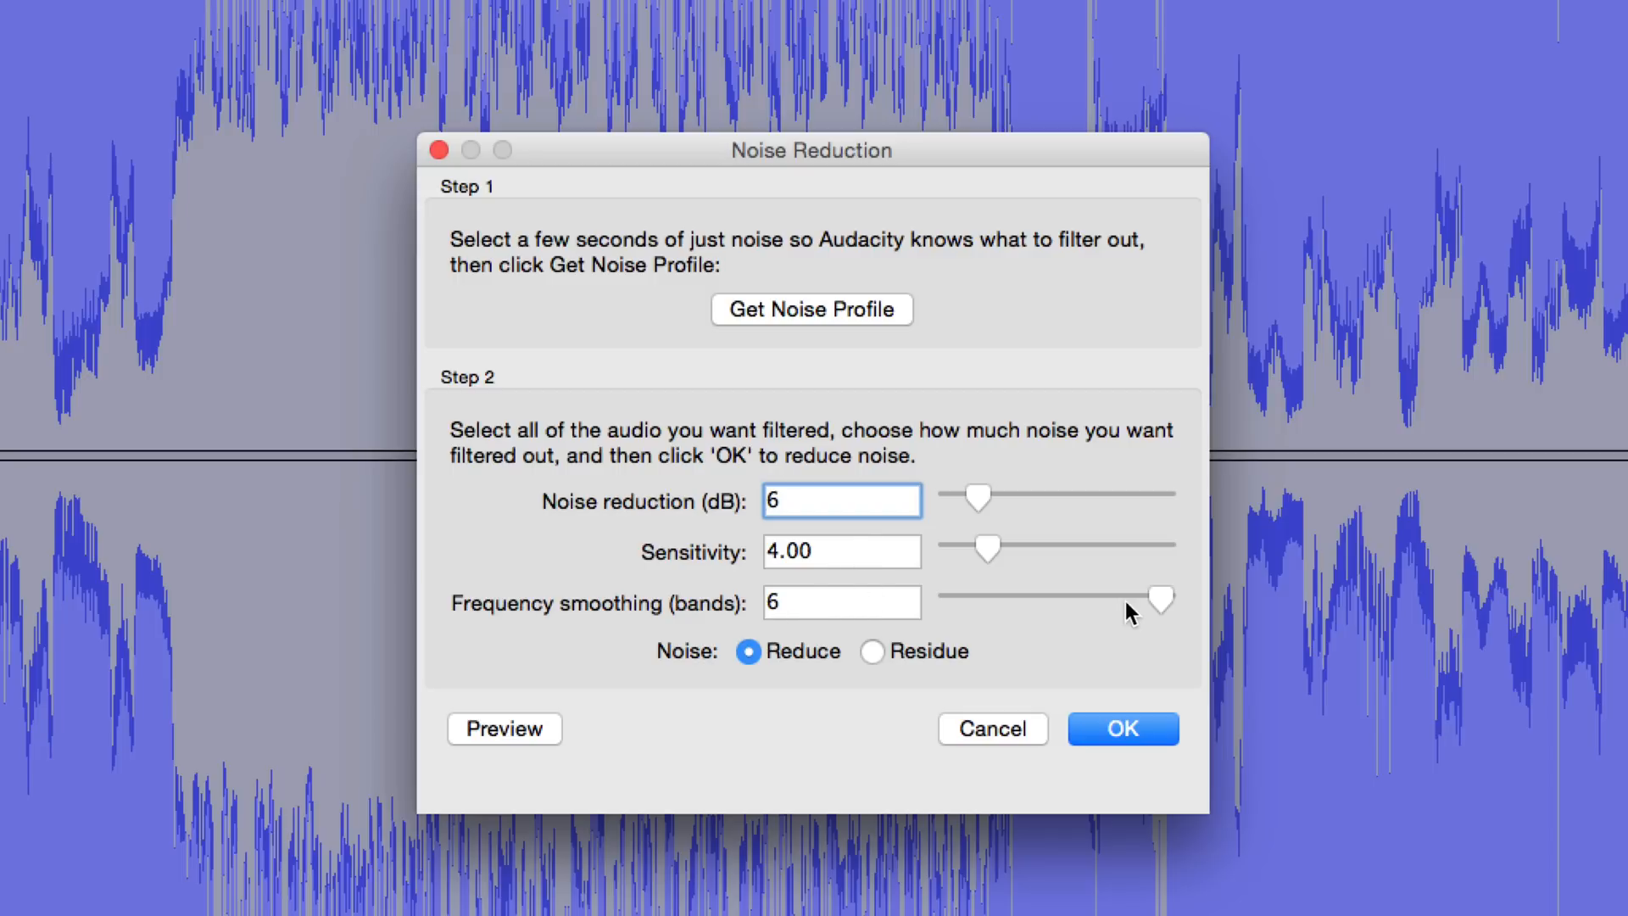
pyautogui.moveTo(1160, 600); pyautogui.dragTo(950, 600)
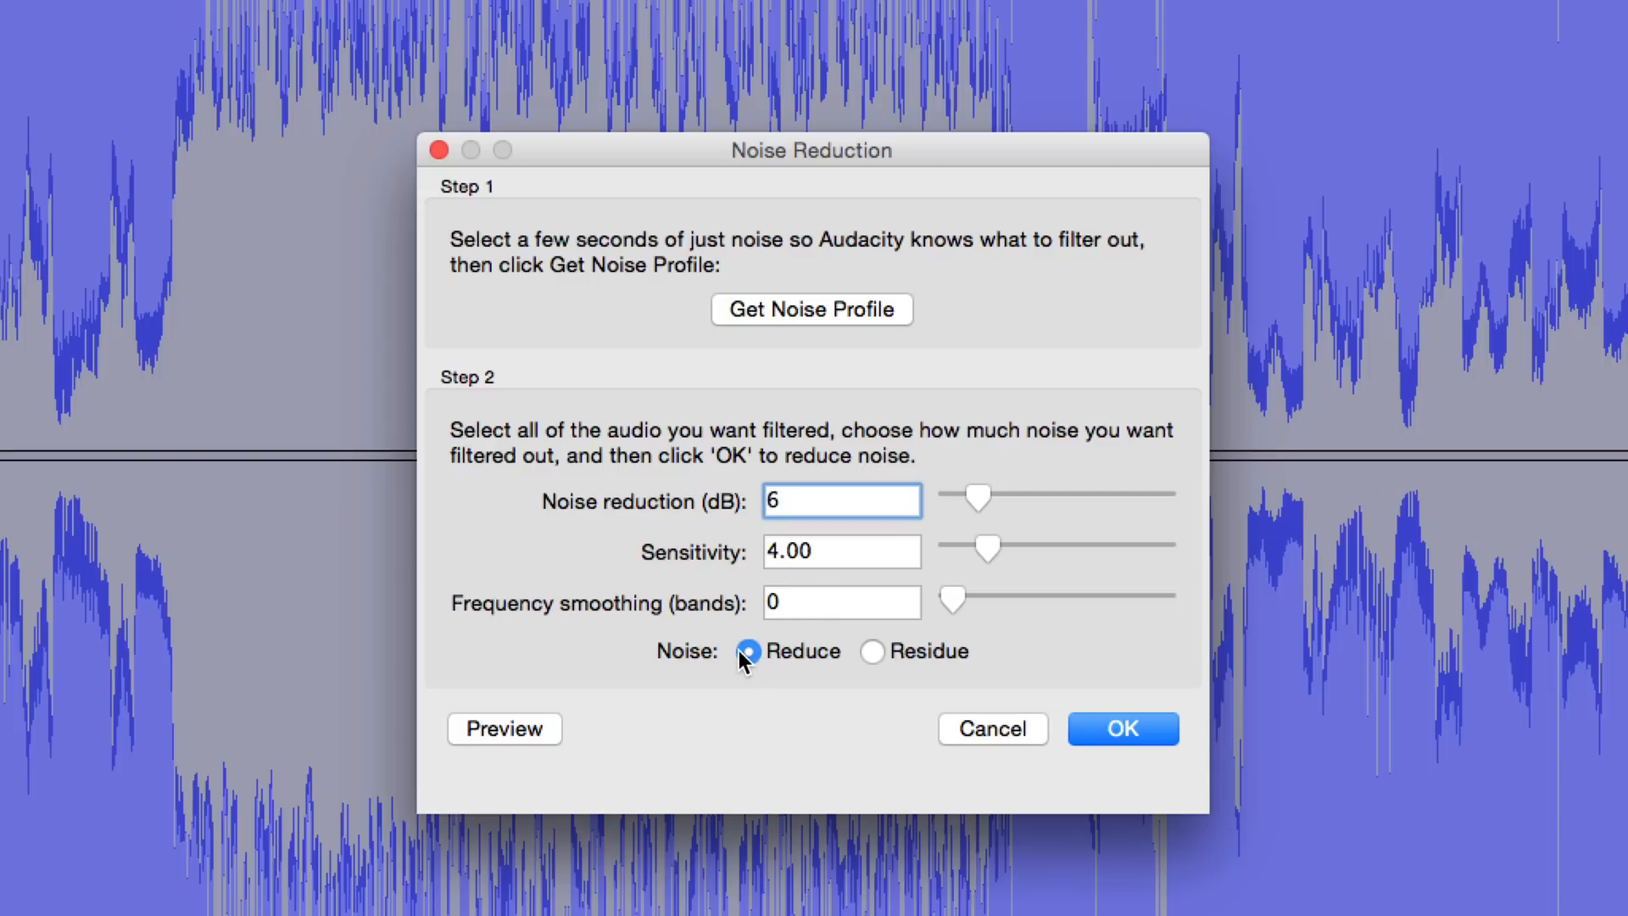
pyautogui.click(1121, 727)
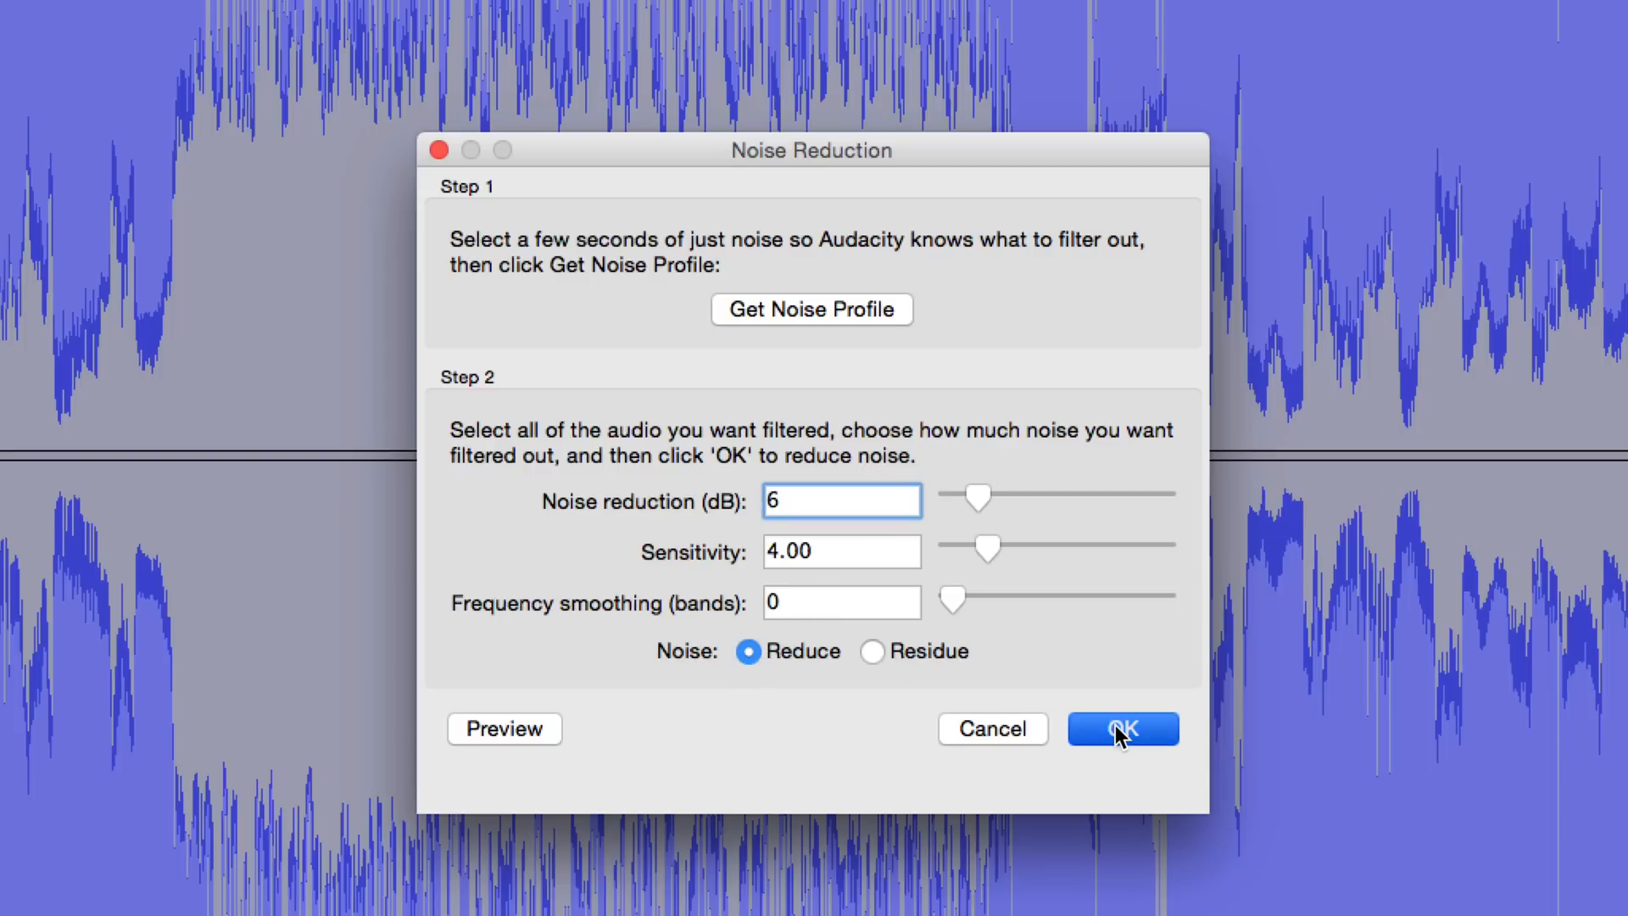
pyautogui.click(1123, 728)
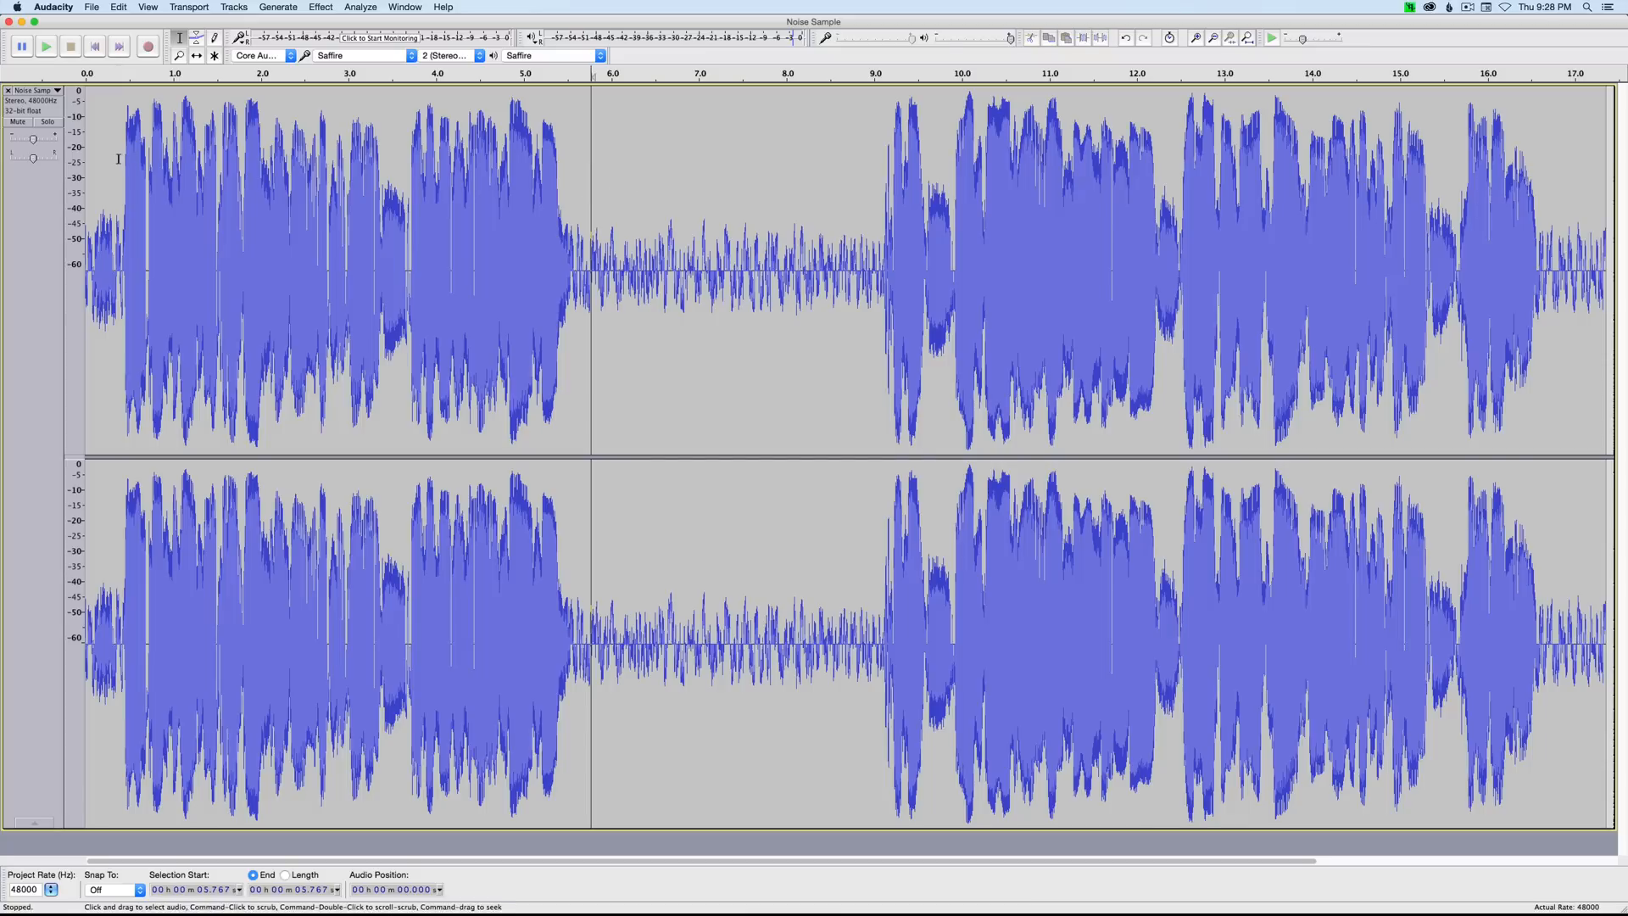
# Play the mildly denoised clip from near its start to check the remaining hiss.
pyautogui.click(46, 46)
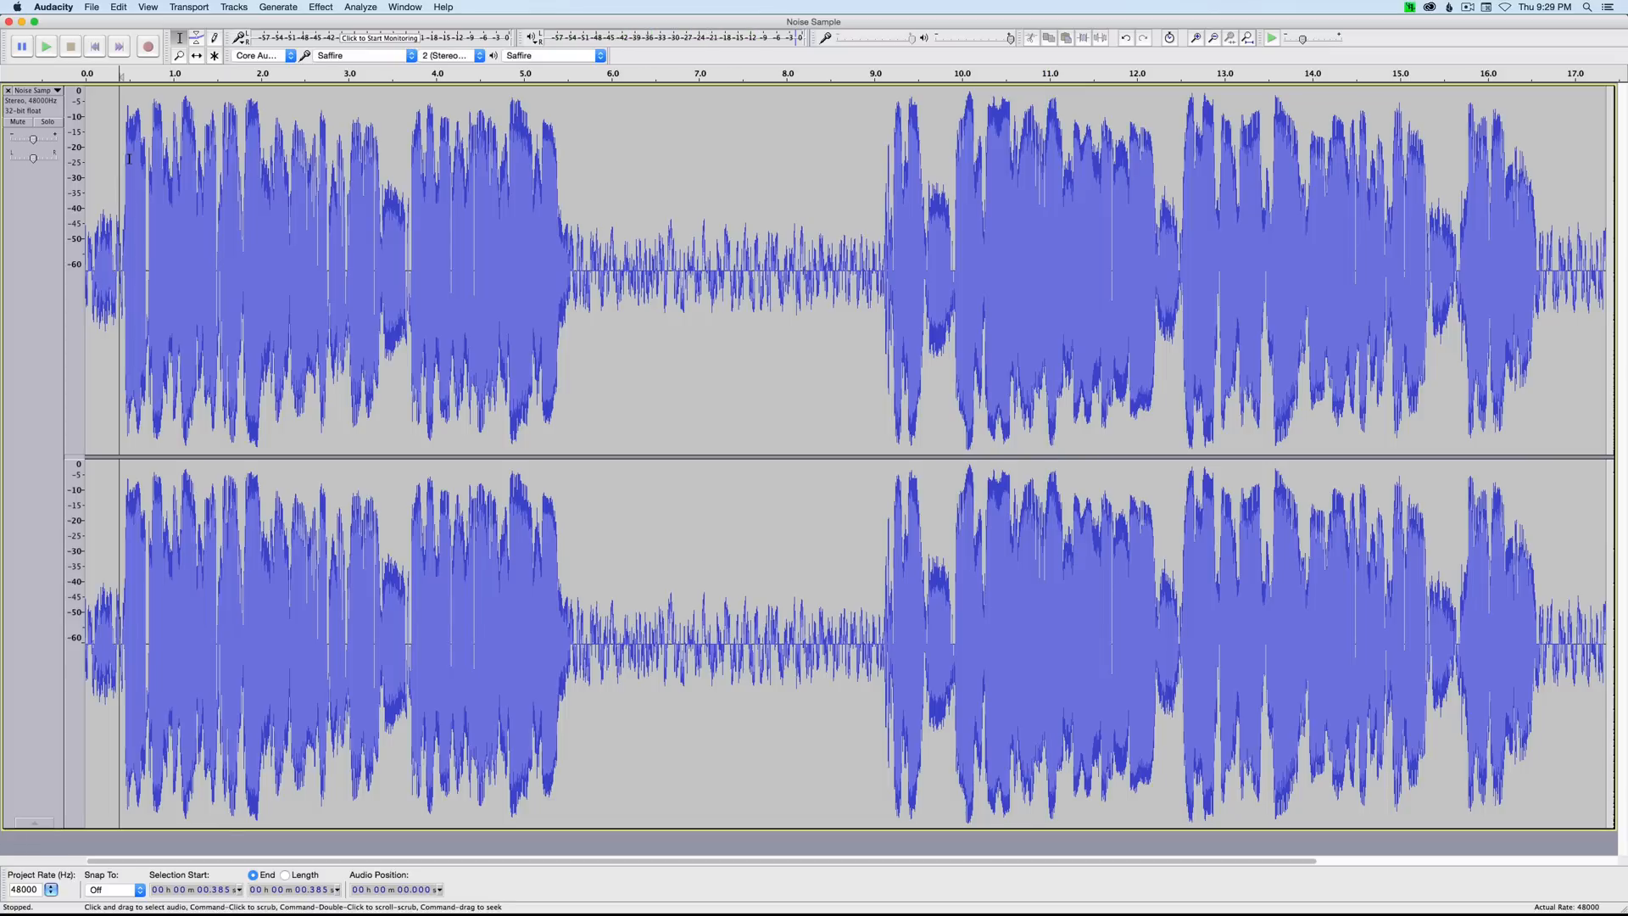
pyautogui.moveTo(109, 184)
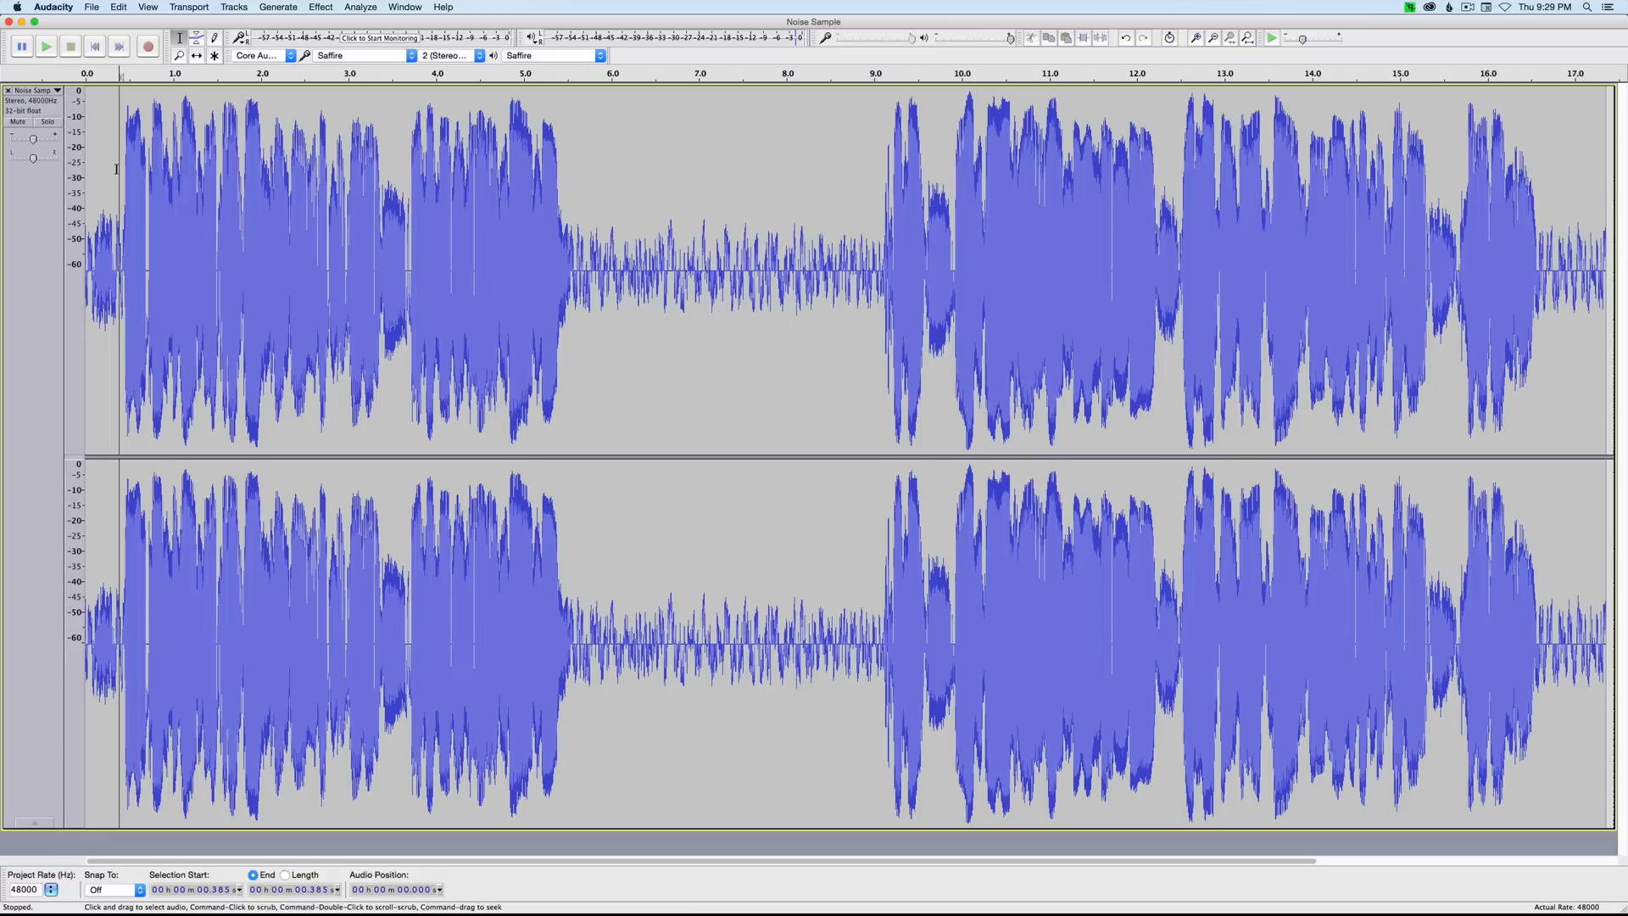
pyautogui.moveTo(185, 64)
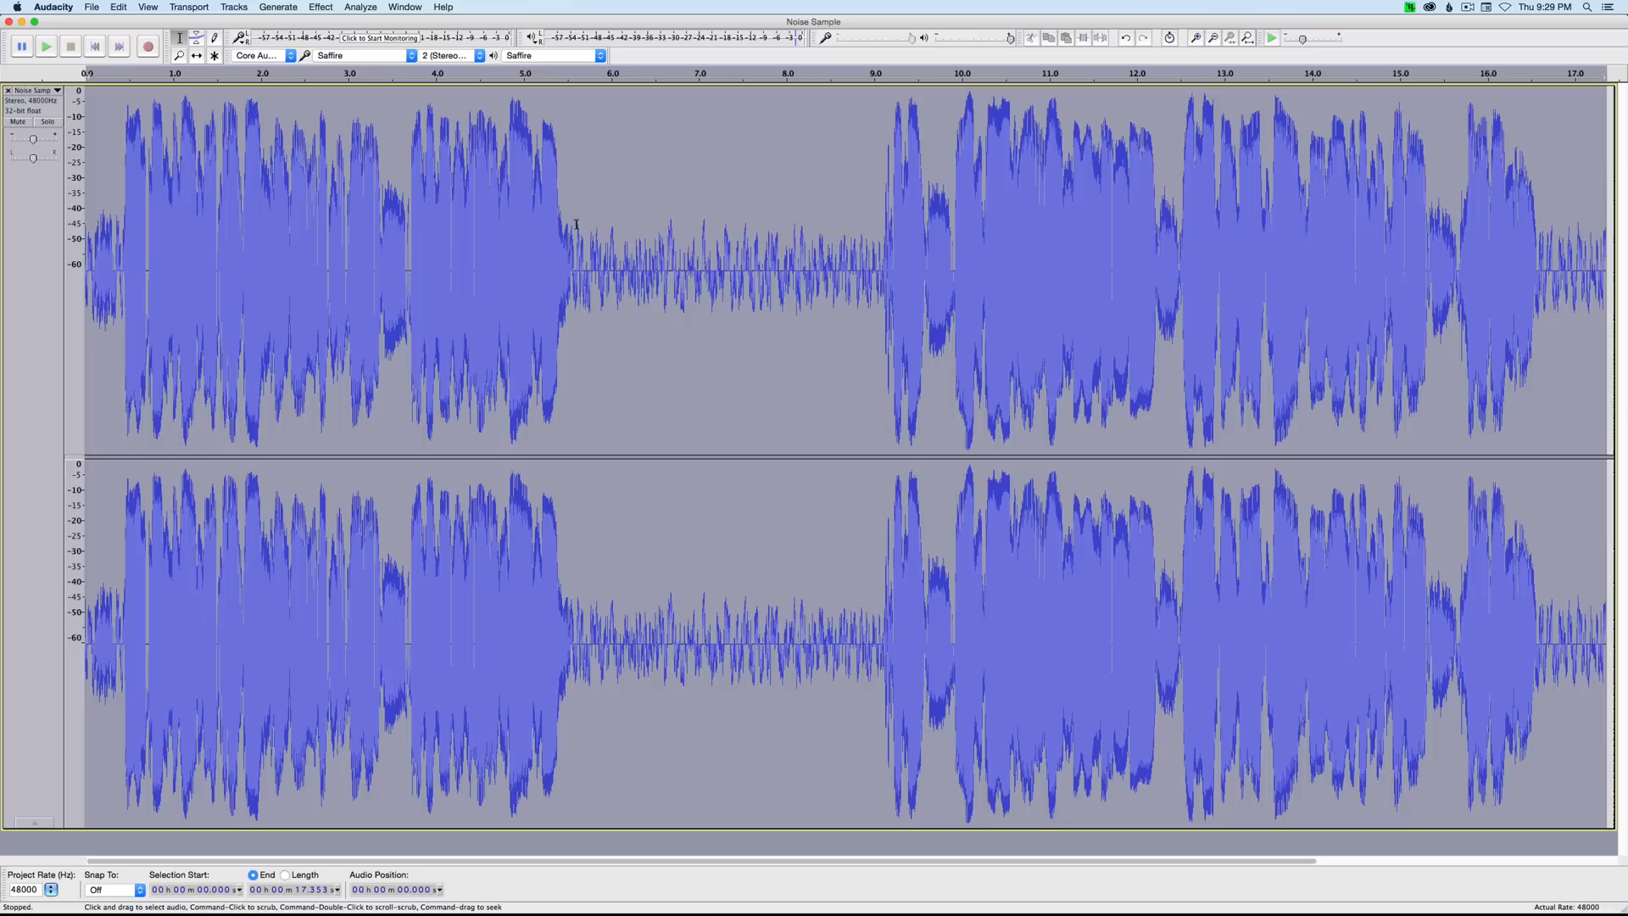
# Apply a second Noise Reduction pass with the same 6 dB / 4.00 / 0 settings.
pyautogui.click(321, 7)
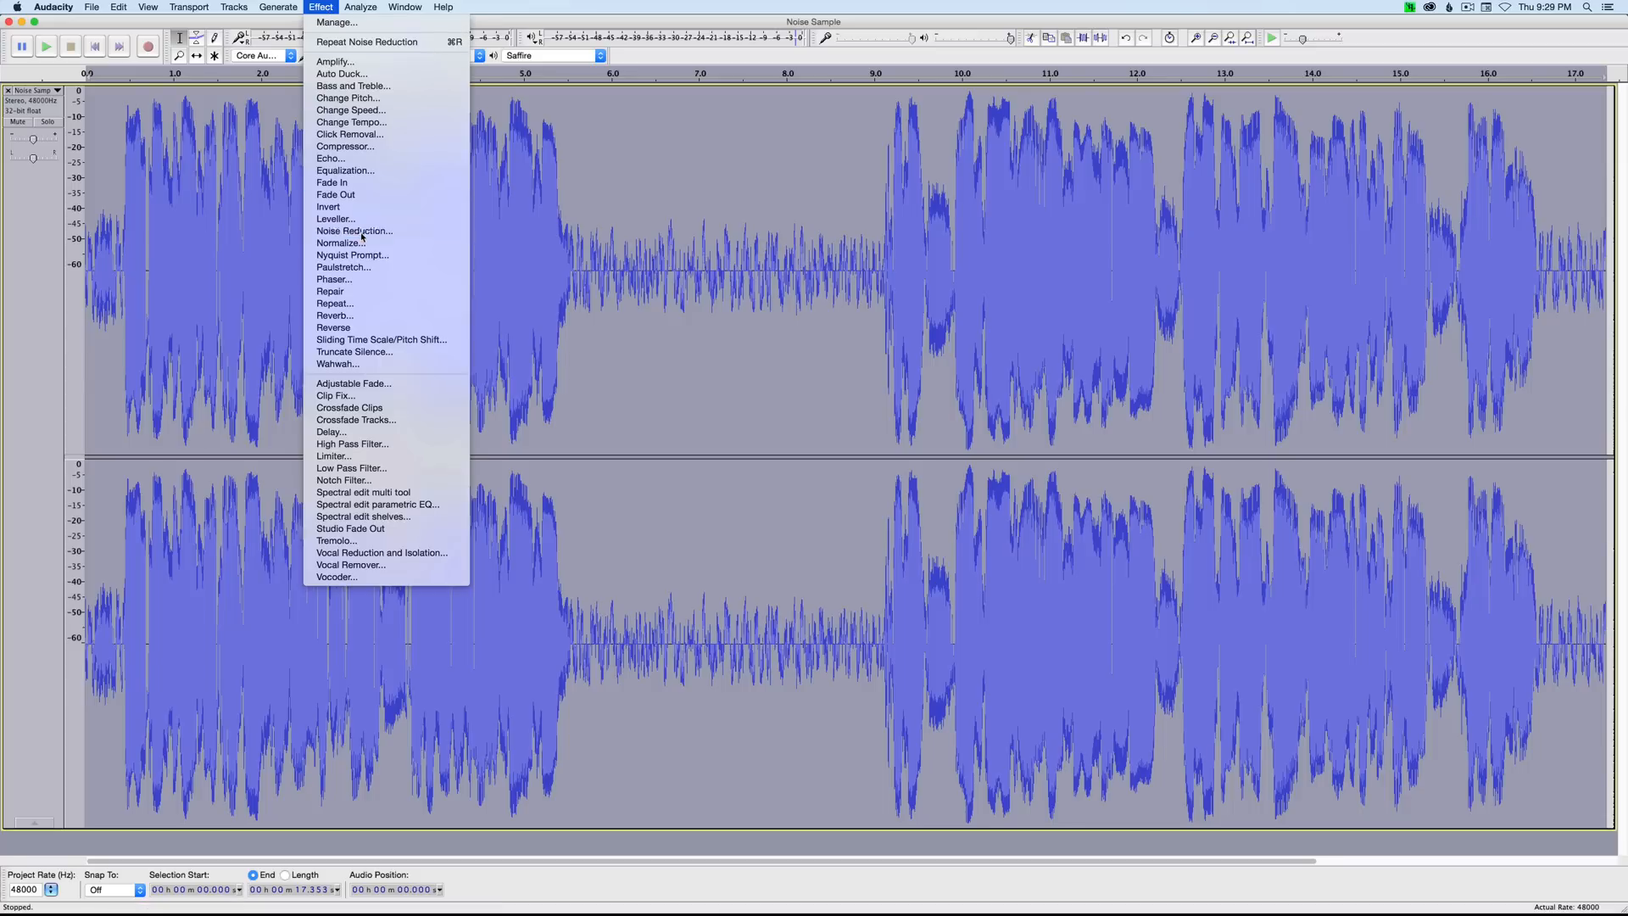
pyautogui.click(355, 231)
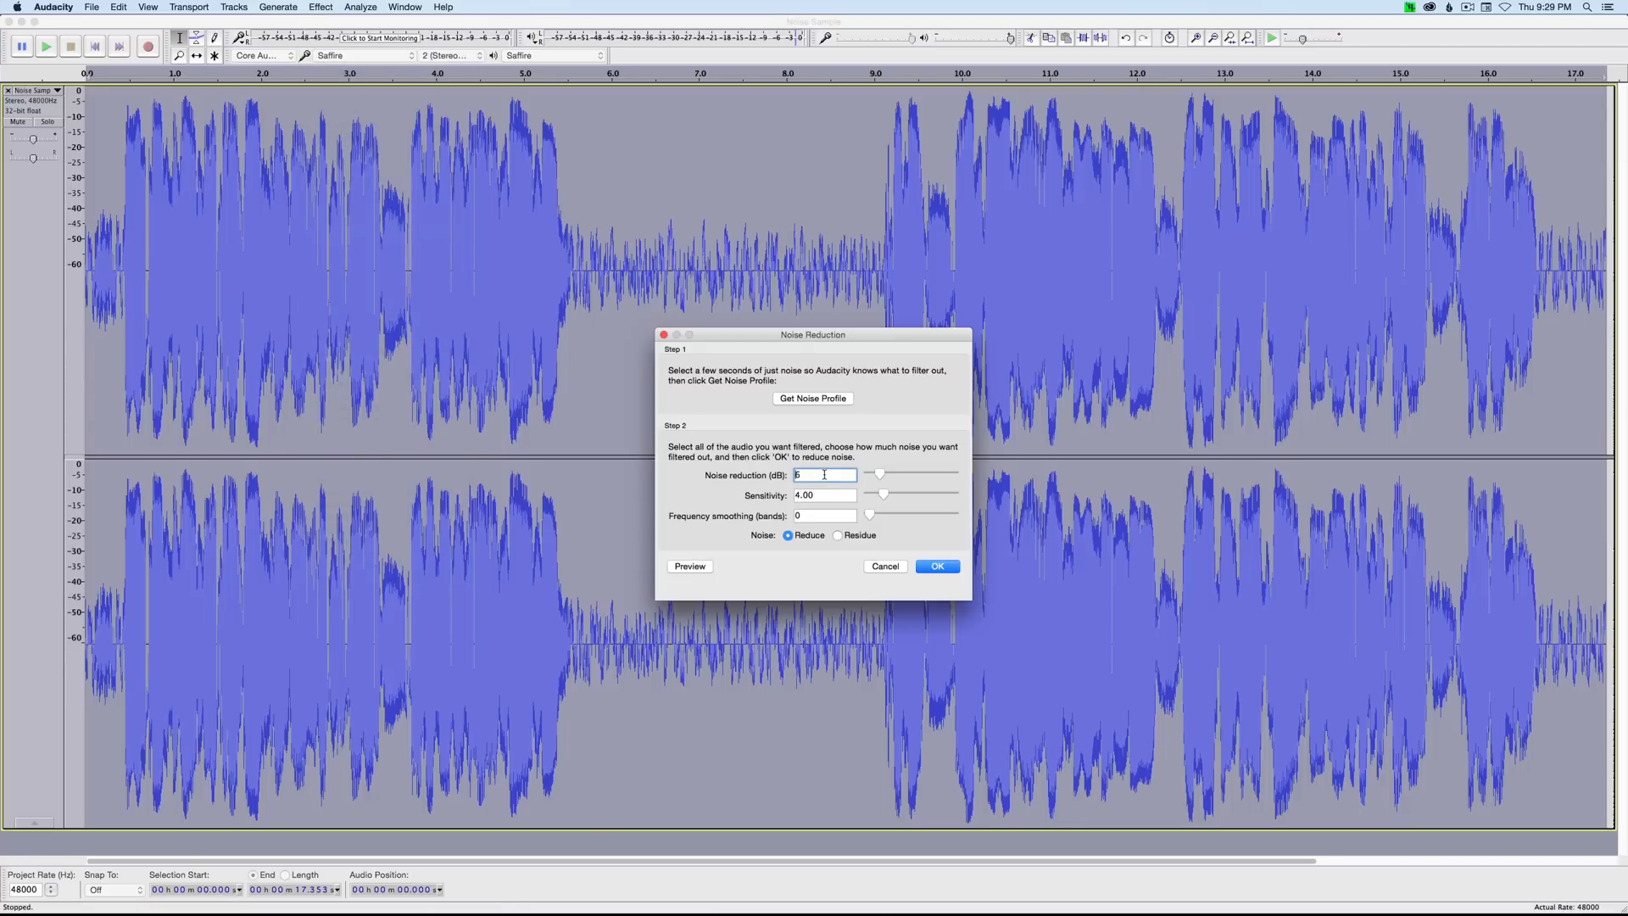
pyautogui.write('1')
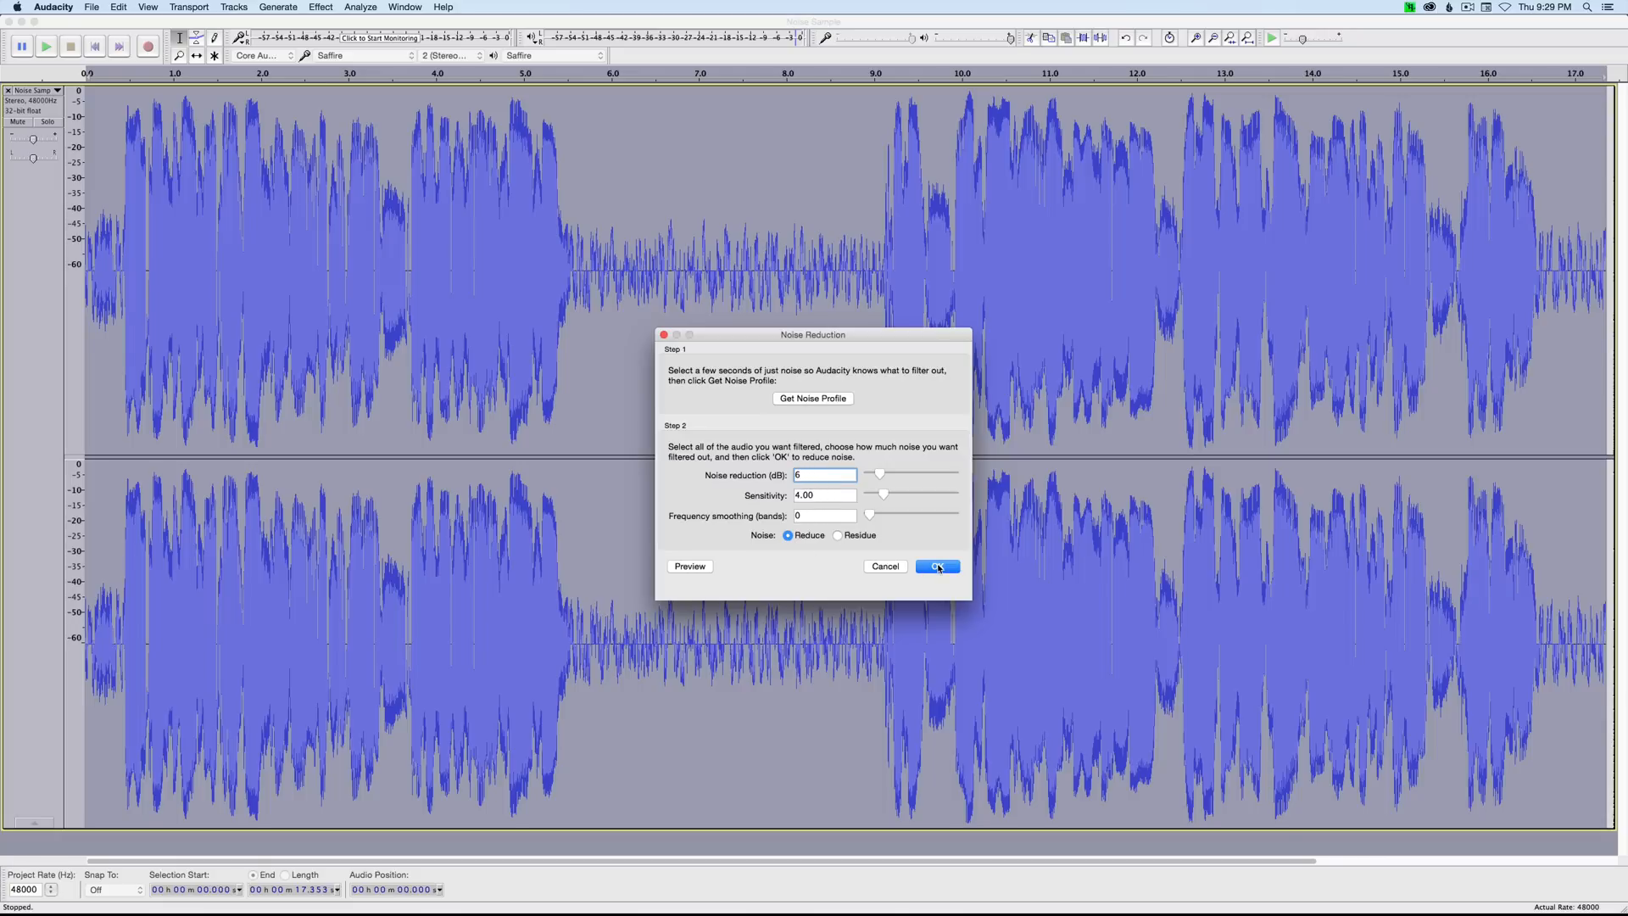
pyautogui.click(937, 567)
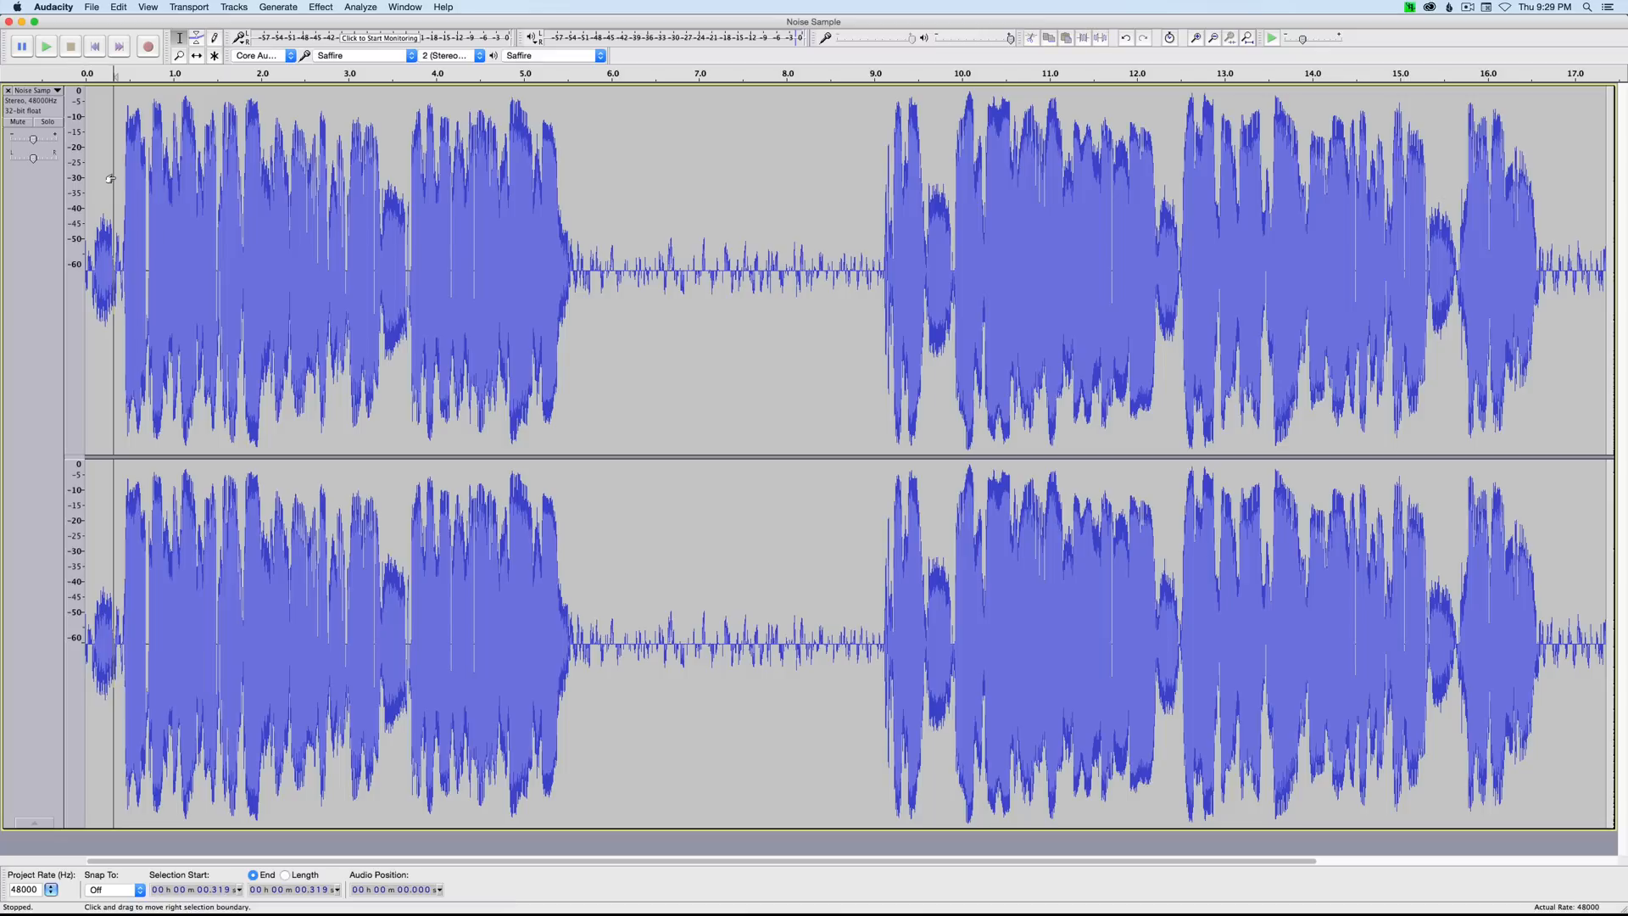
pyautogui.click(46, 46)
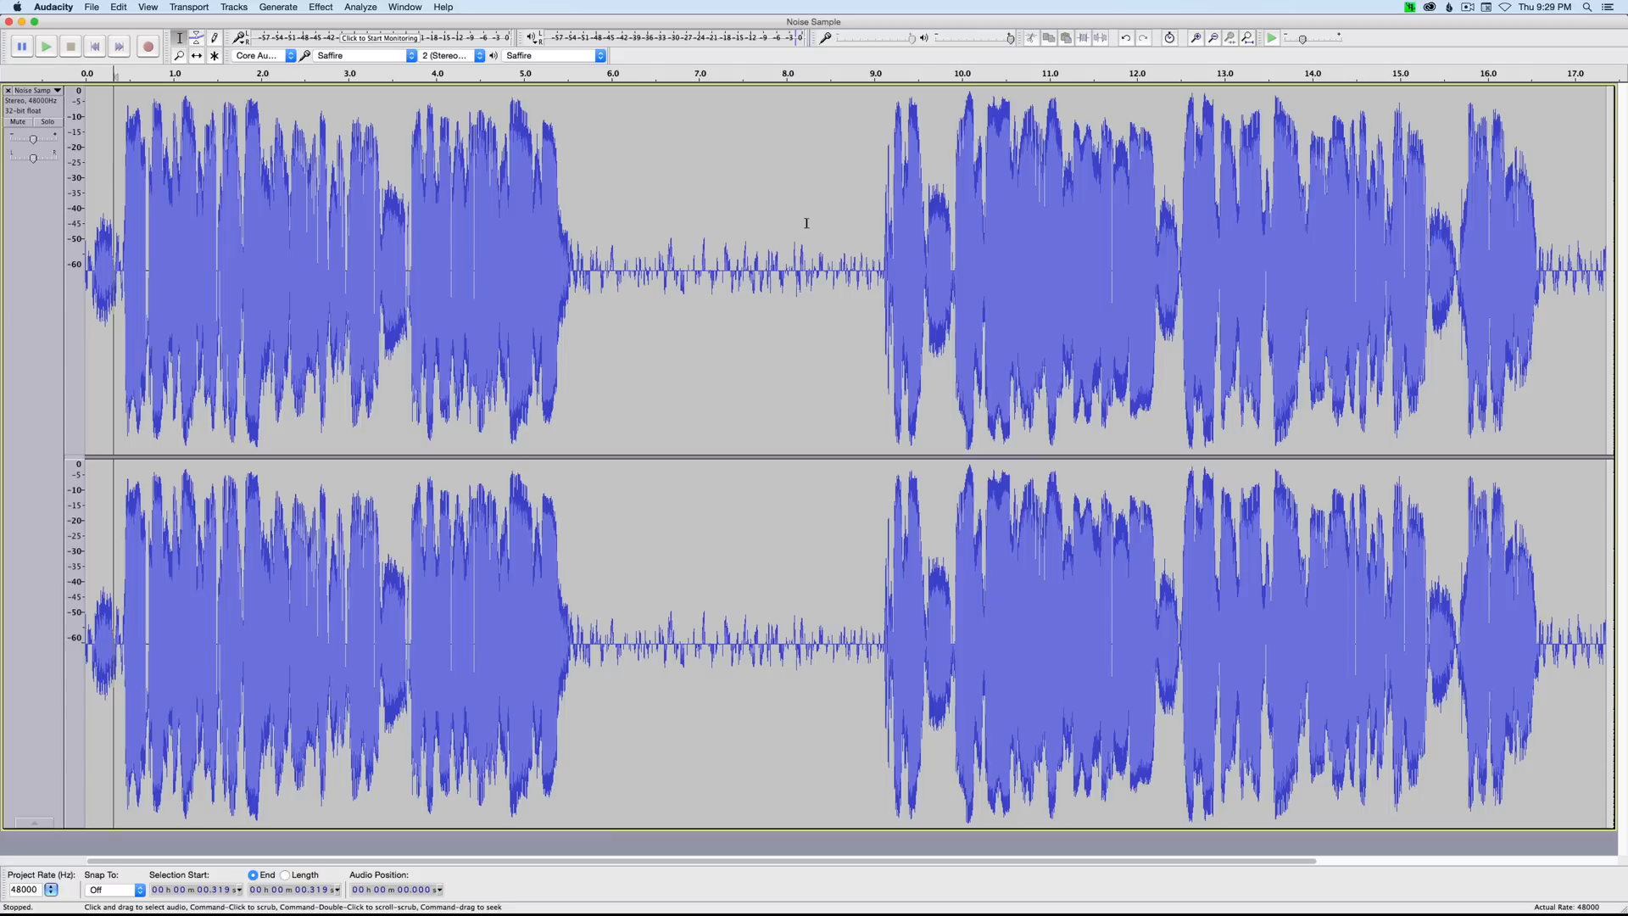
pyautogui.moveTo(848, 216)
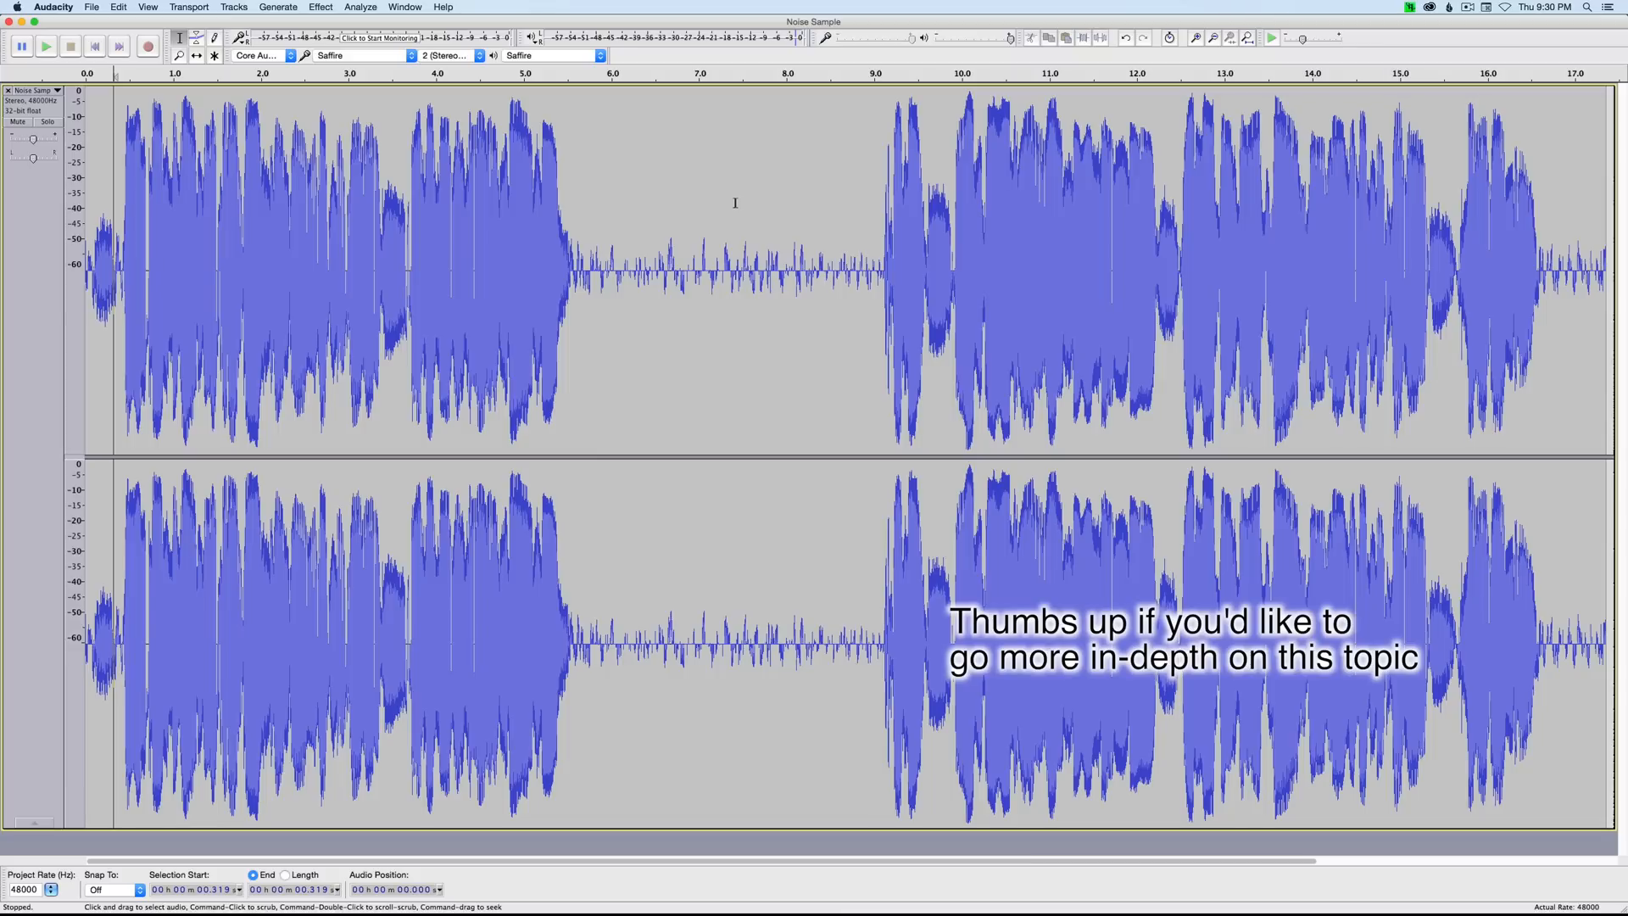
pyautogui.moveTo(743, 207)
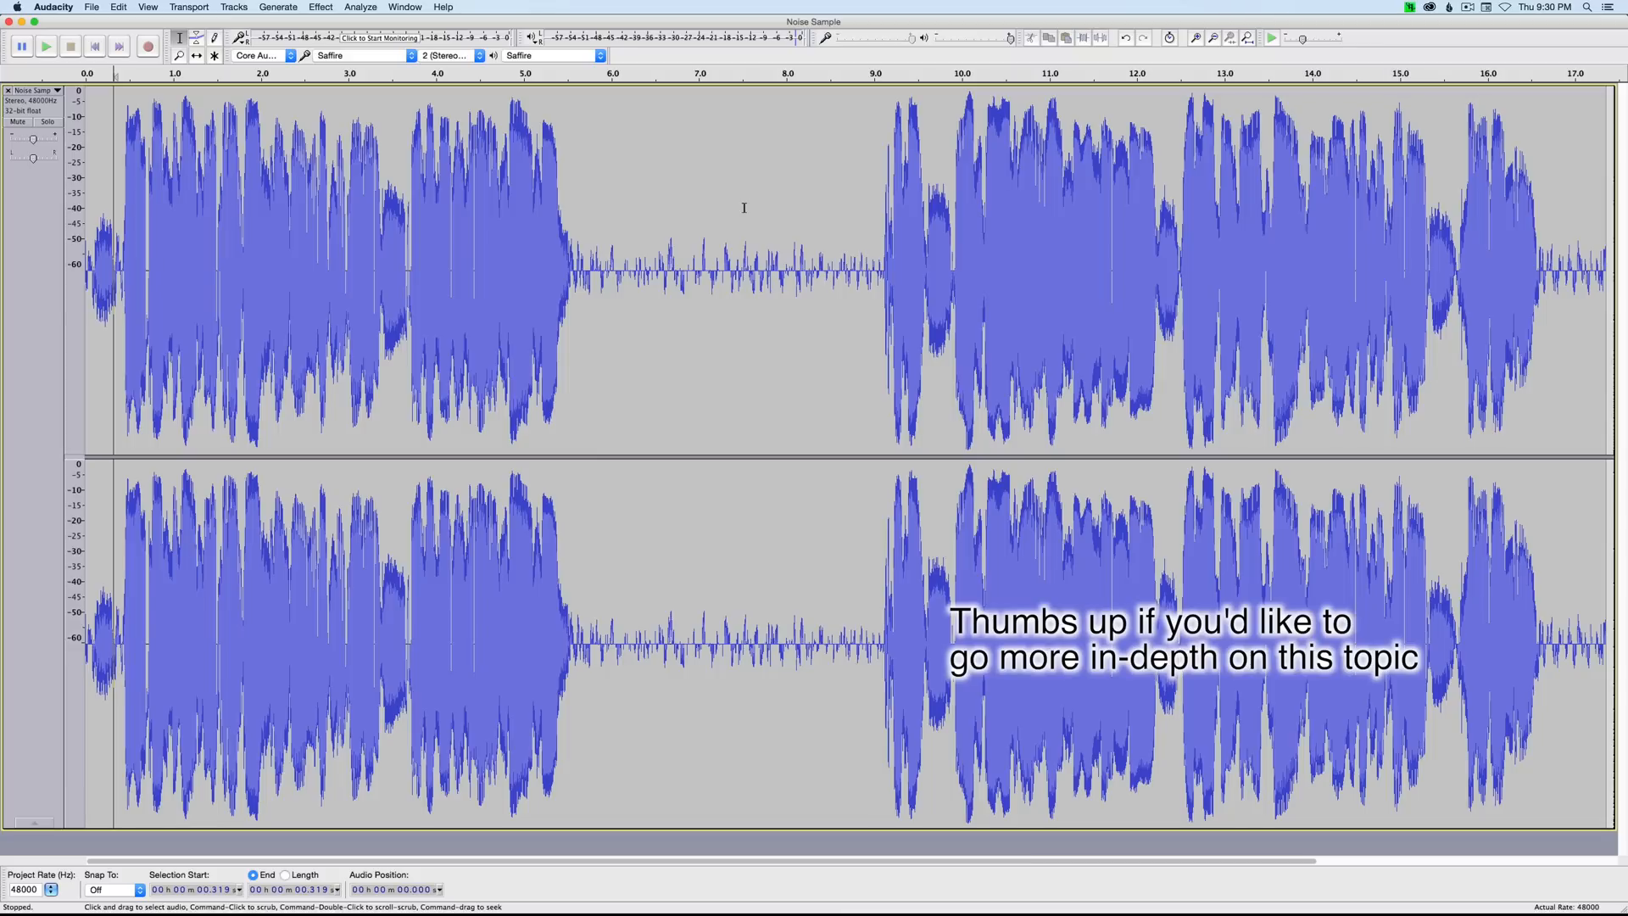